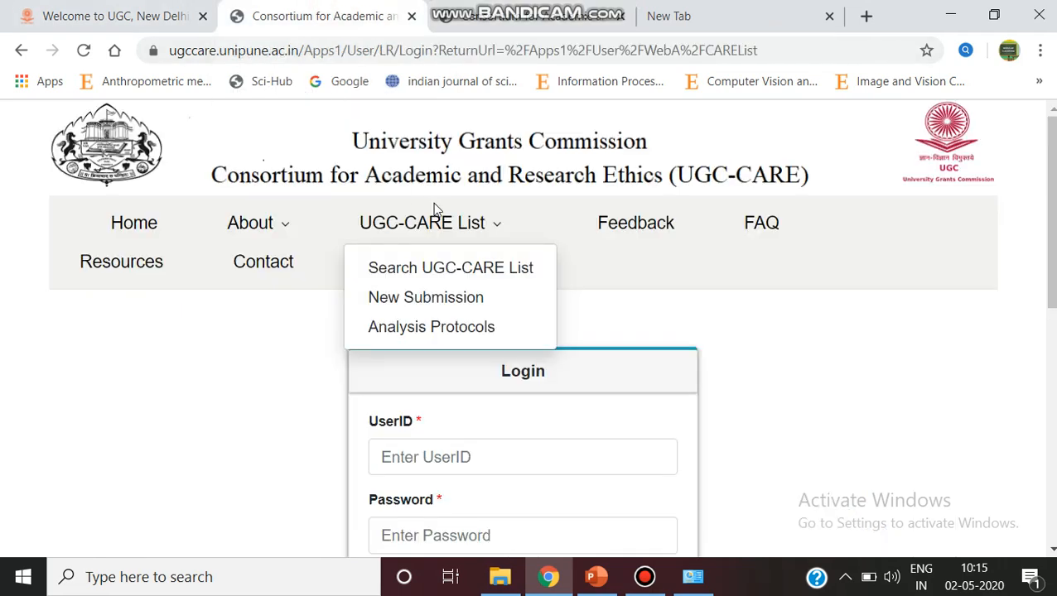
mouse_move(545, 411)
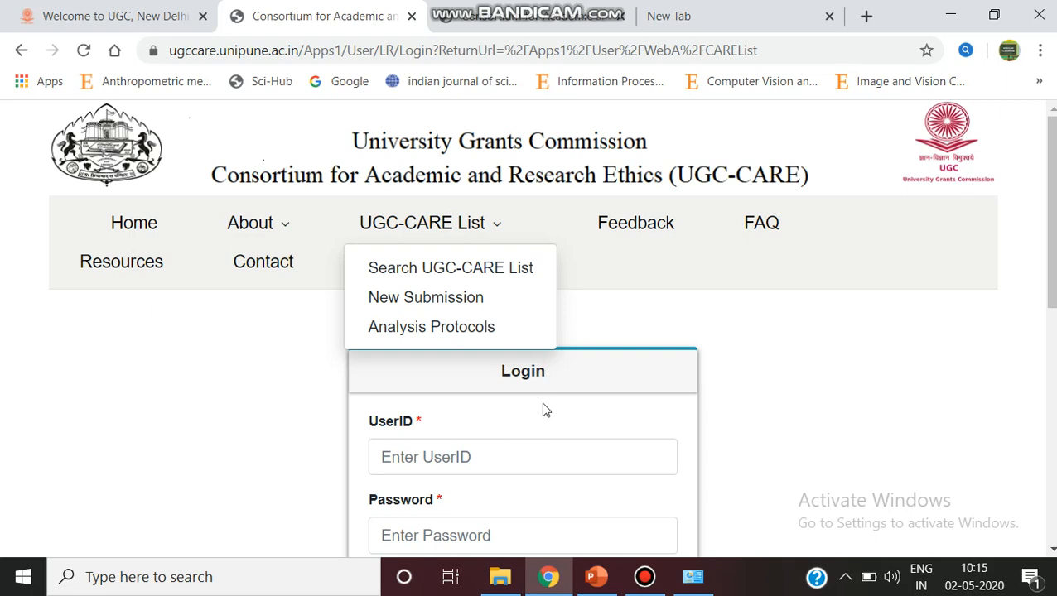
mouse_move(479, 202)
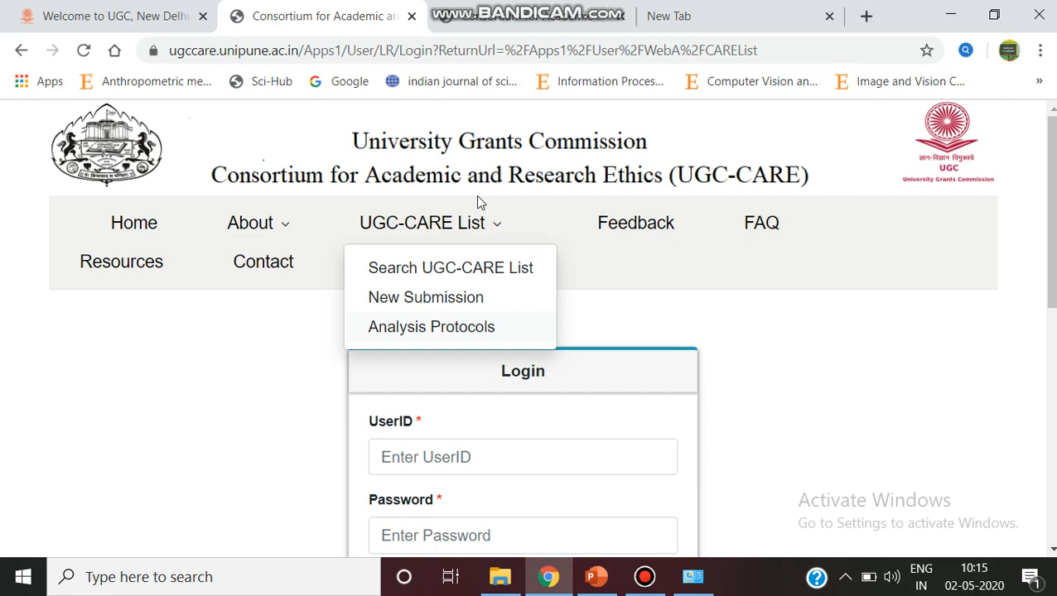
mouse_move(428, 268)
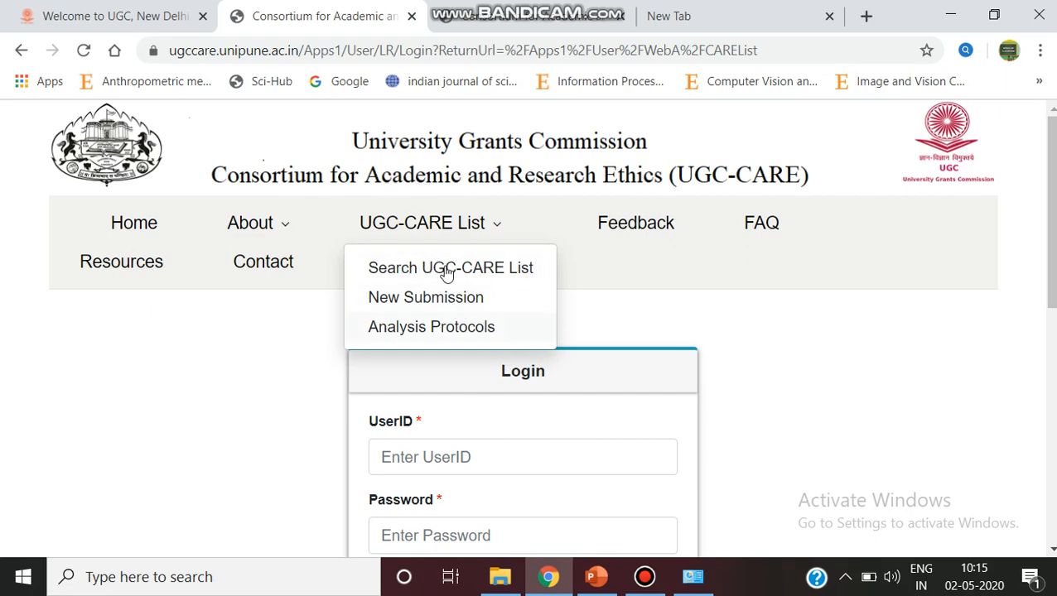
mouse_move(475, 419)
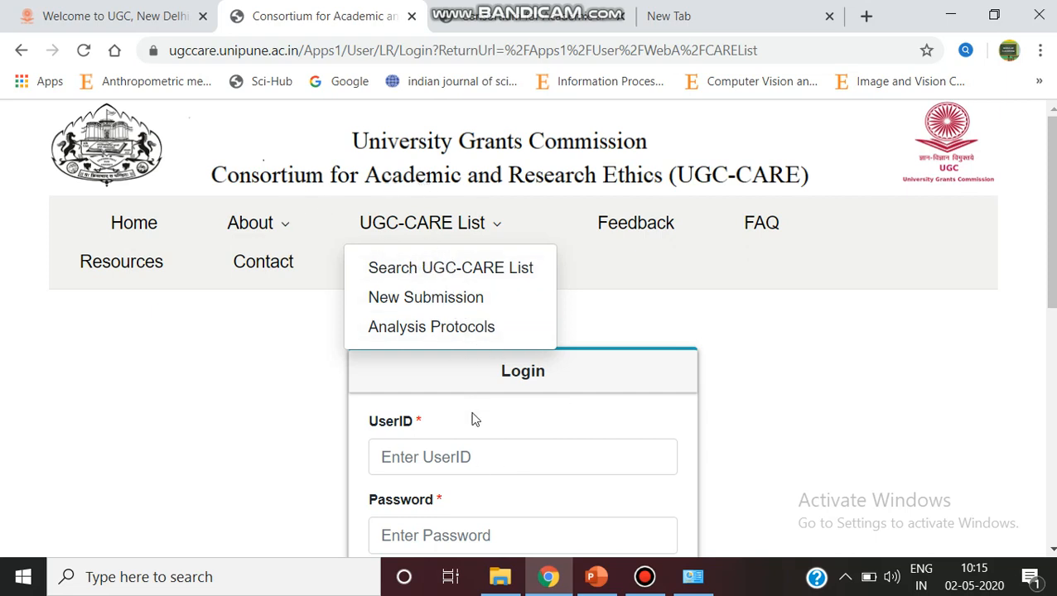
Navigate to the UGC-CARE List page and scroll to the Group I Search and Group II links
click(521, 458)
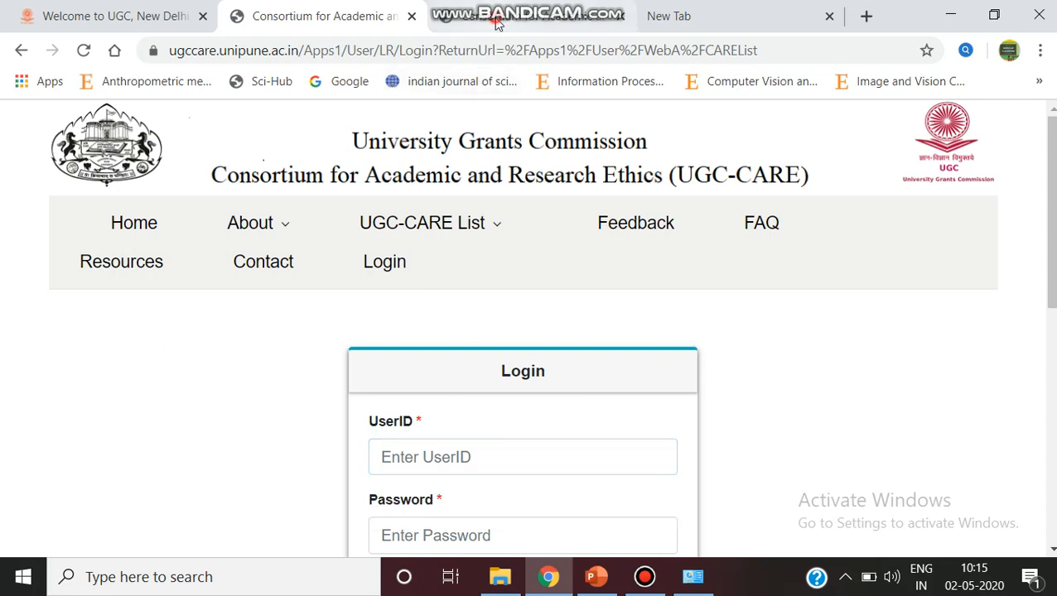
click(323, 16)
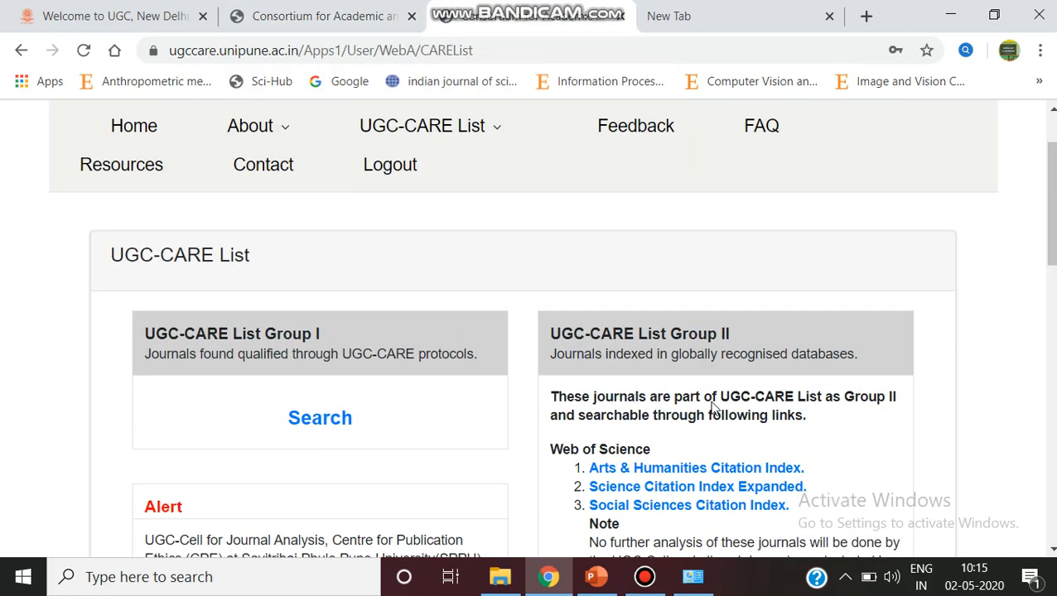
mouse_move(467, 126)
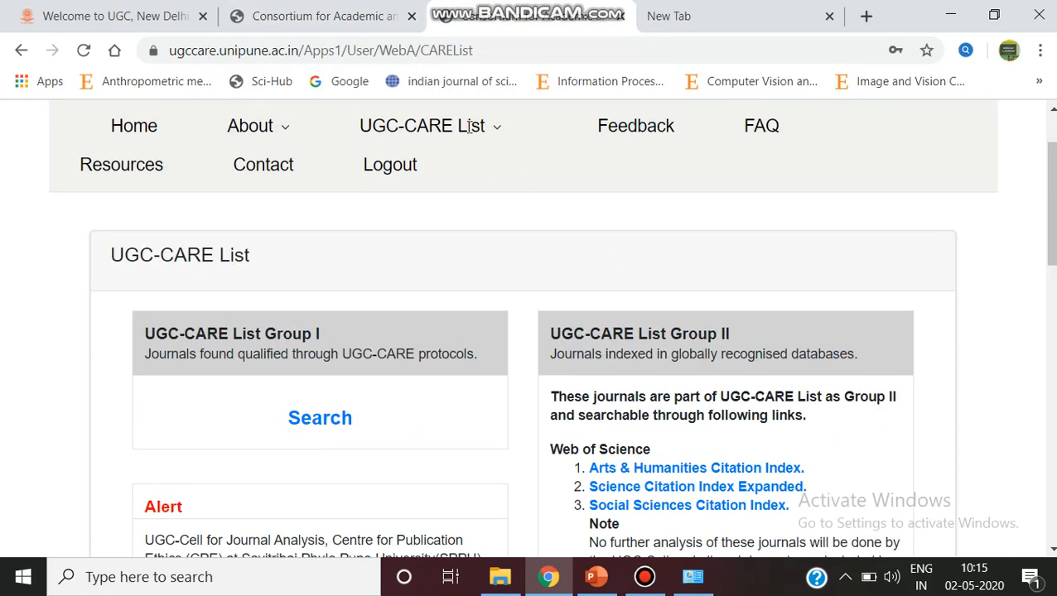
click(420, 126)
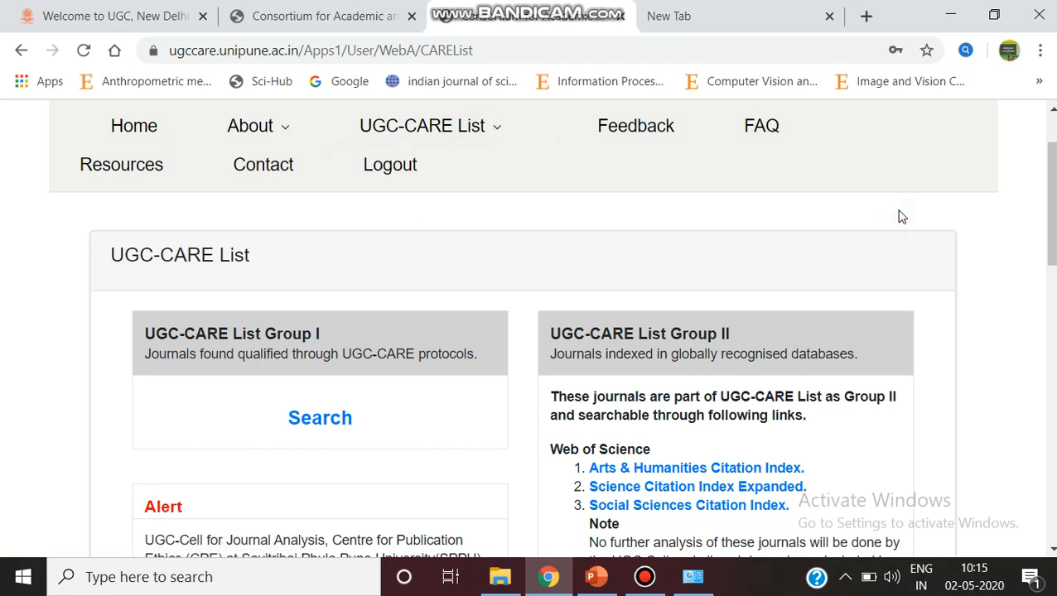
mouse_move(298, 380)
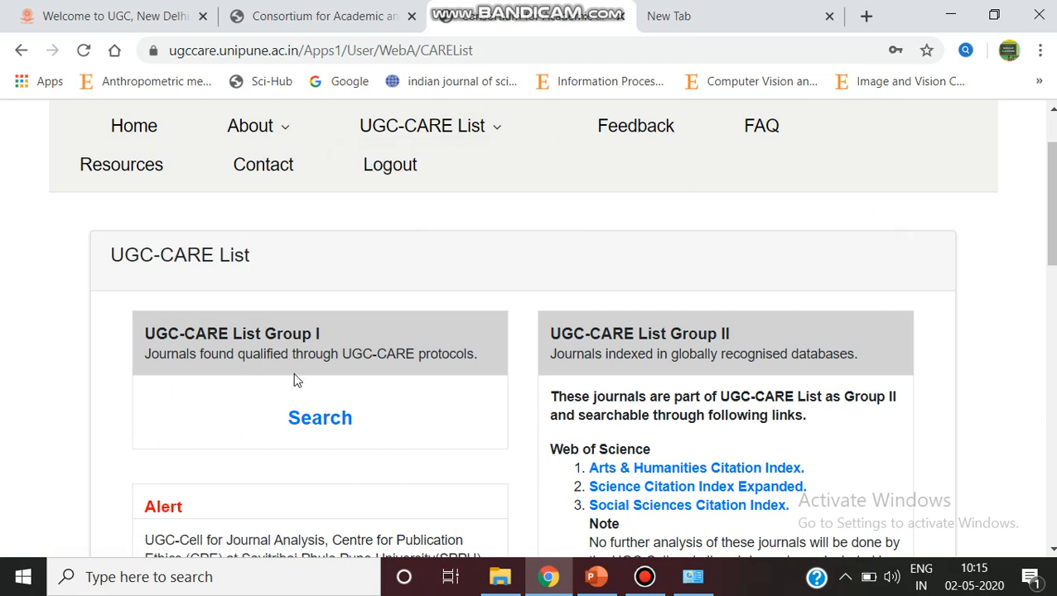
mouse_move(242, 334)
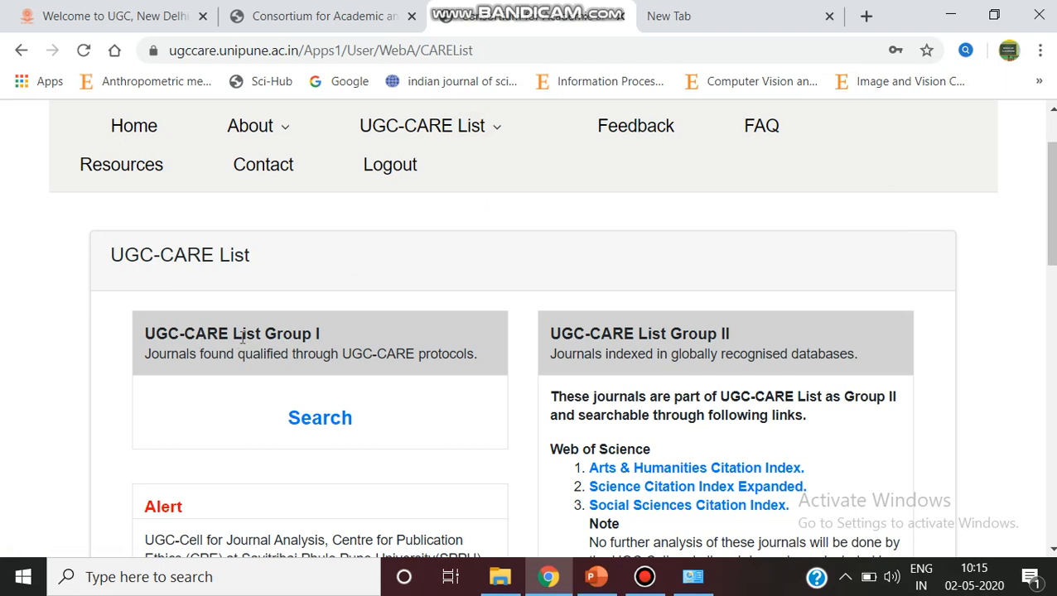
mouse_move(876, 345)
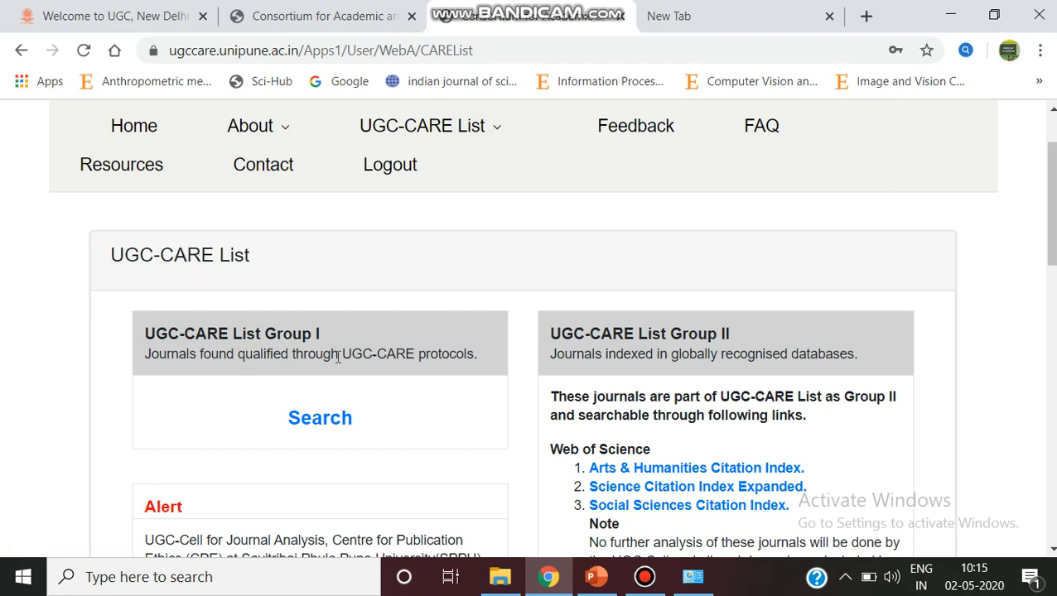
mouse_move(384, 406)
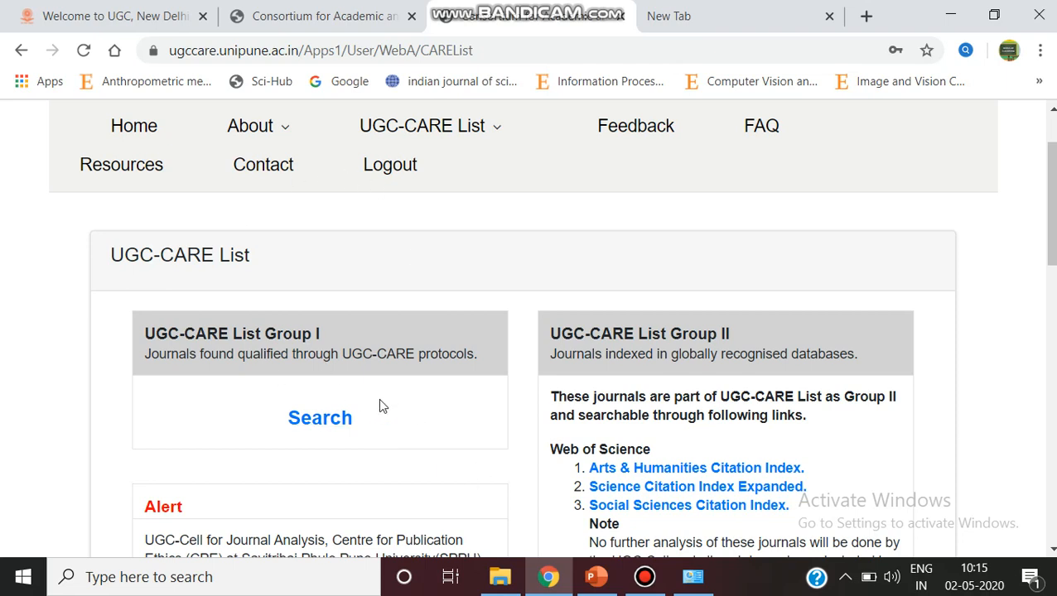
scroll(down, 3)
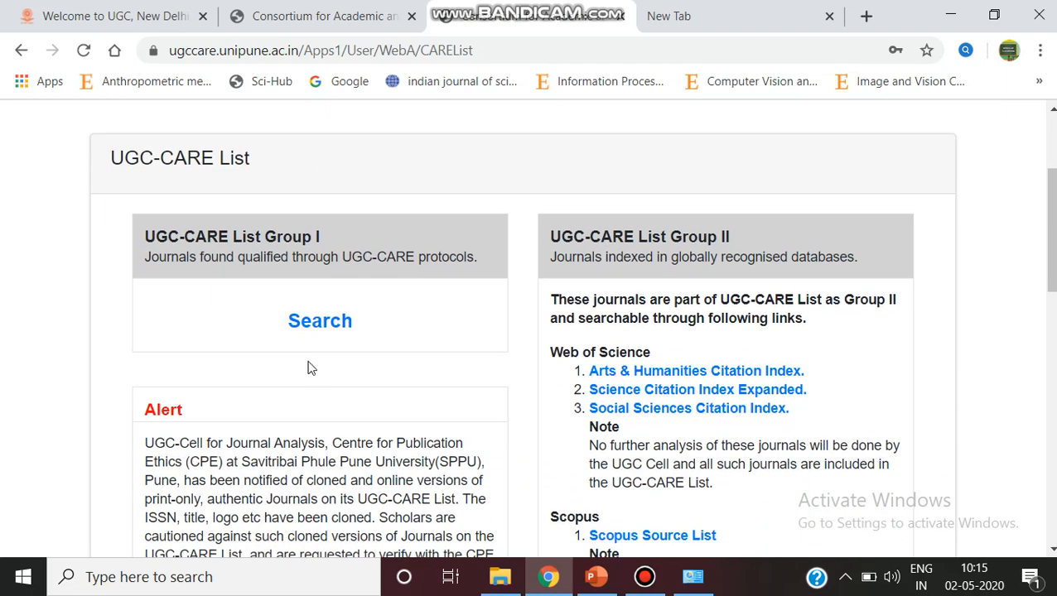
mouse_move(318, 321)
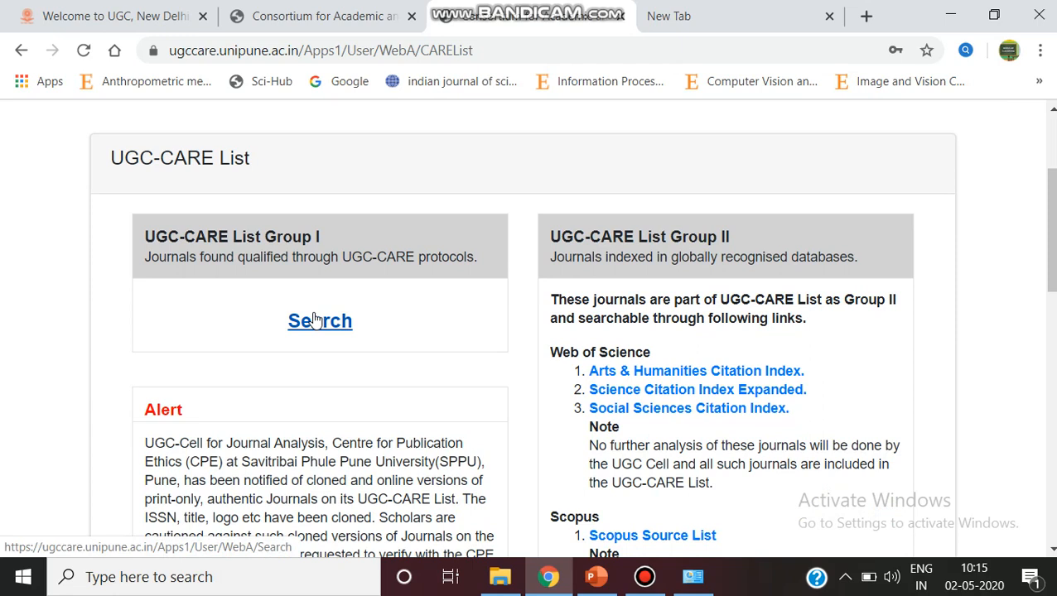
mouse_move(749, 245)
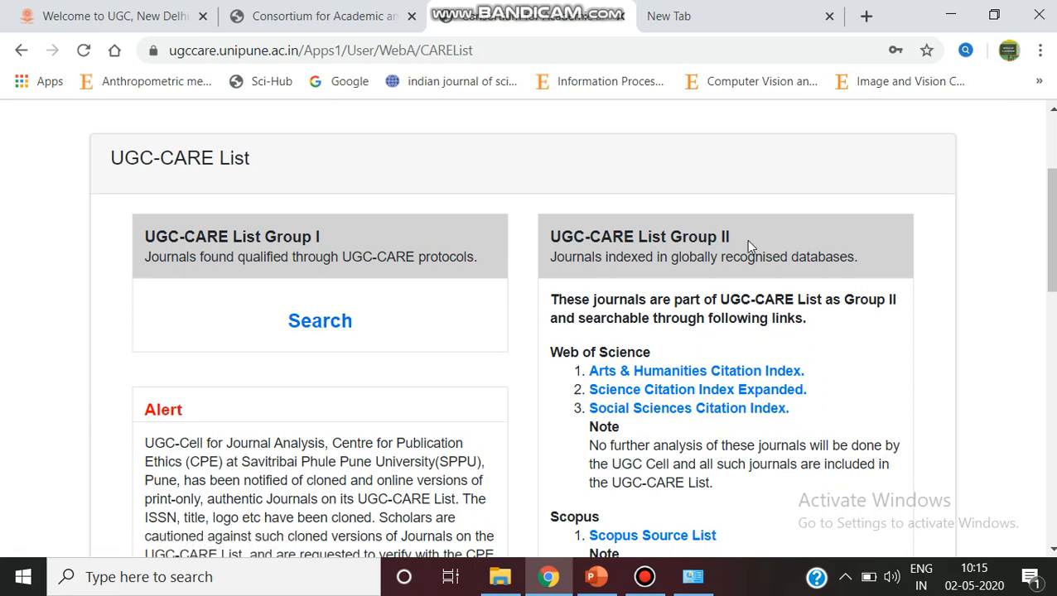
mouse_move(726, 323)
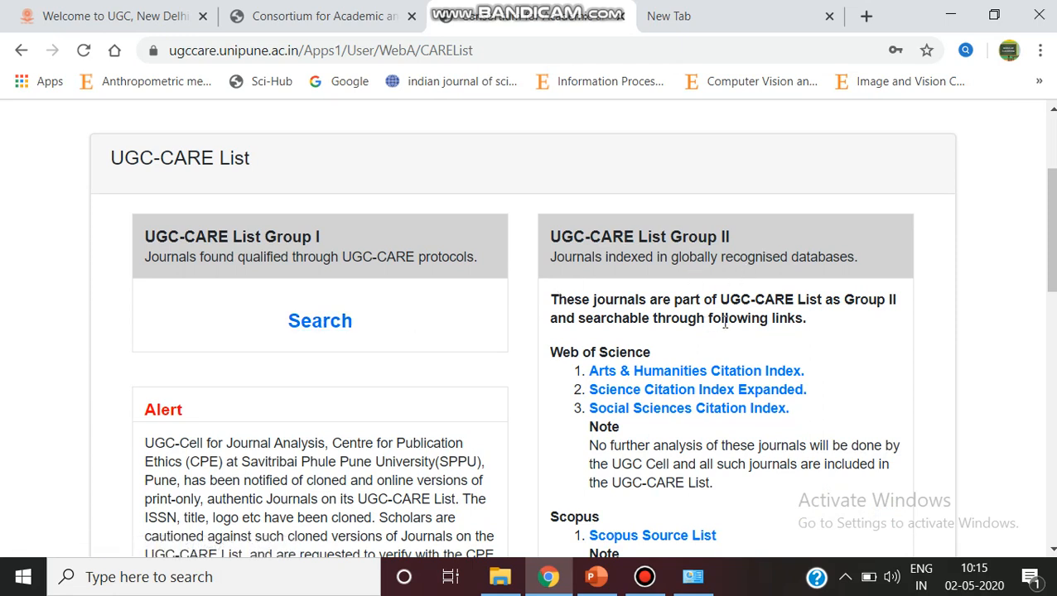
scroll(down, 3)
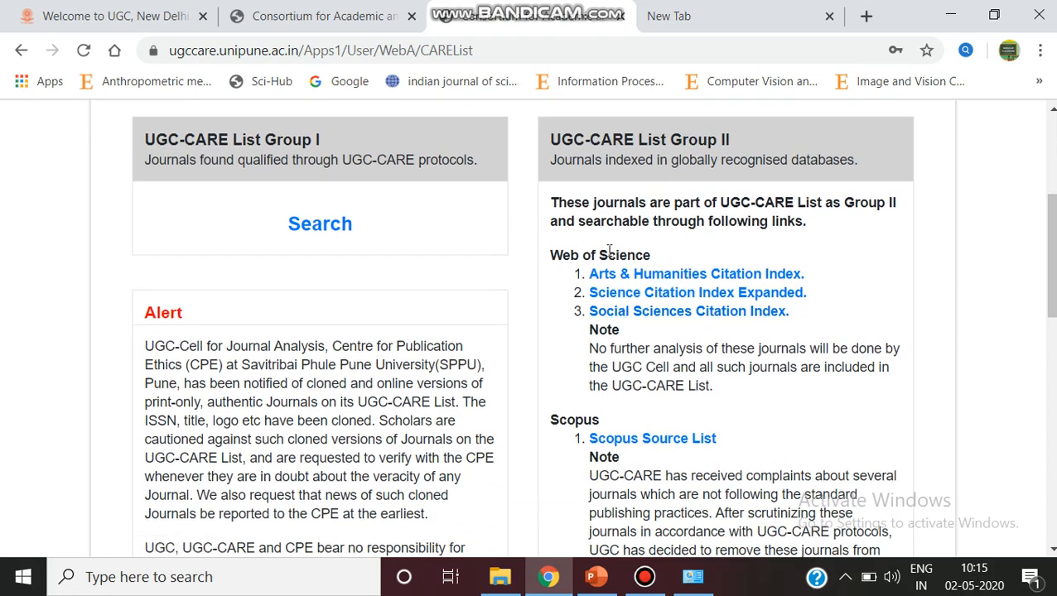
mouse_move(330, 224)
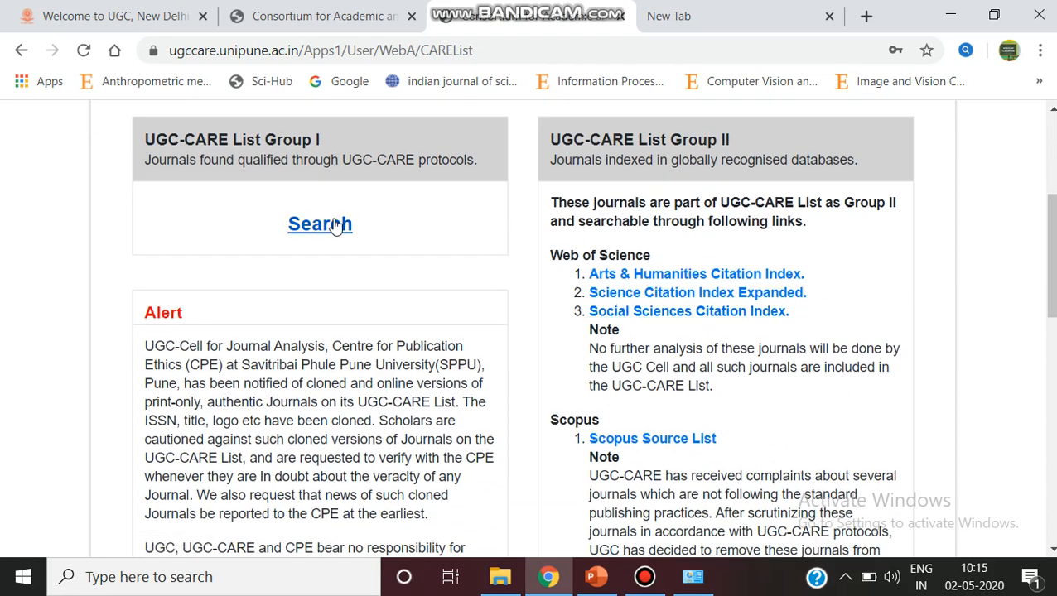
mouse_move(318, 237)
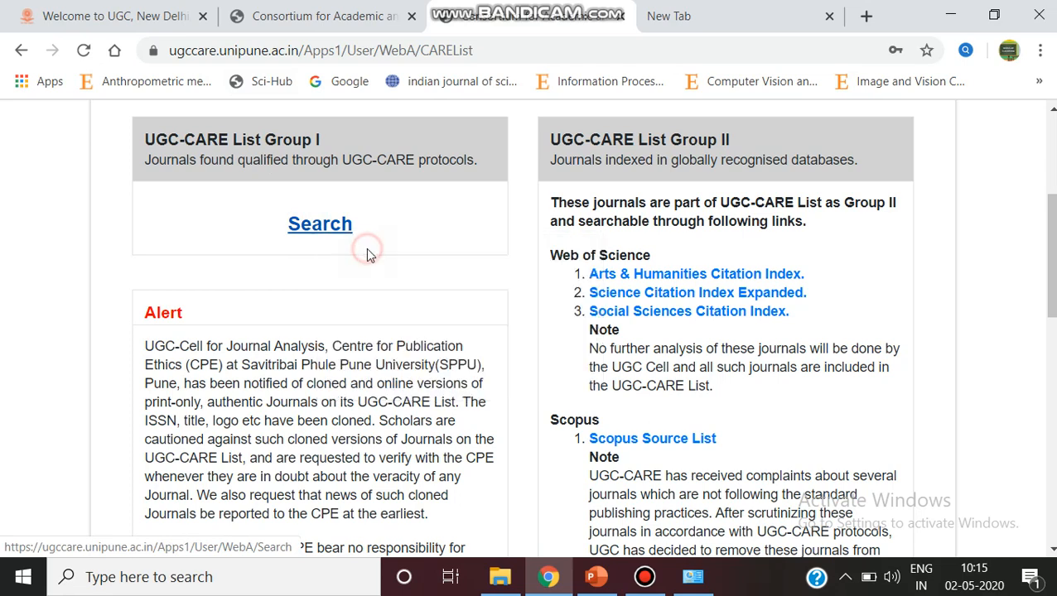
Reveal the Group I search-field choices: Title, ISSN, Publisher, Subject, Language of Publication
click(318, 224)
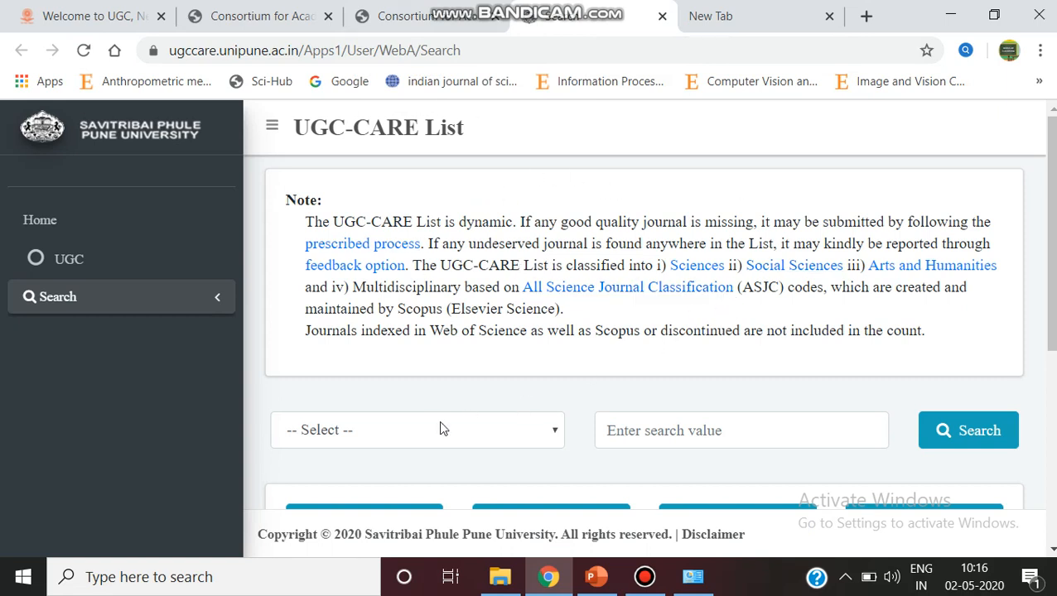
mouse_move(486, 439)
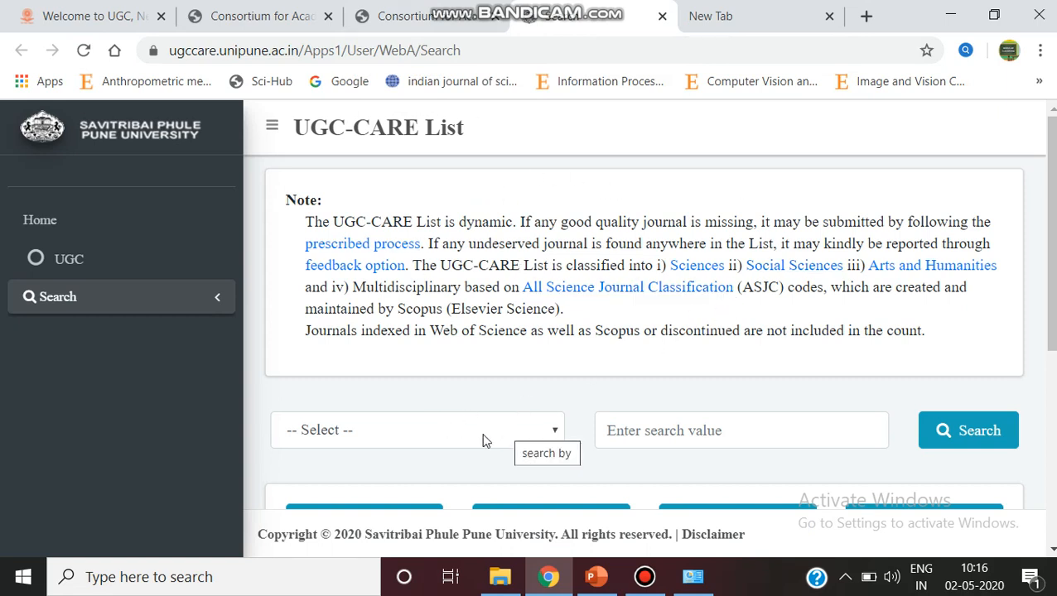
click(416, 431)
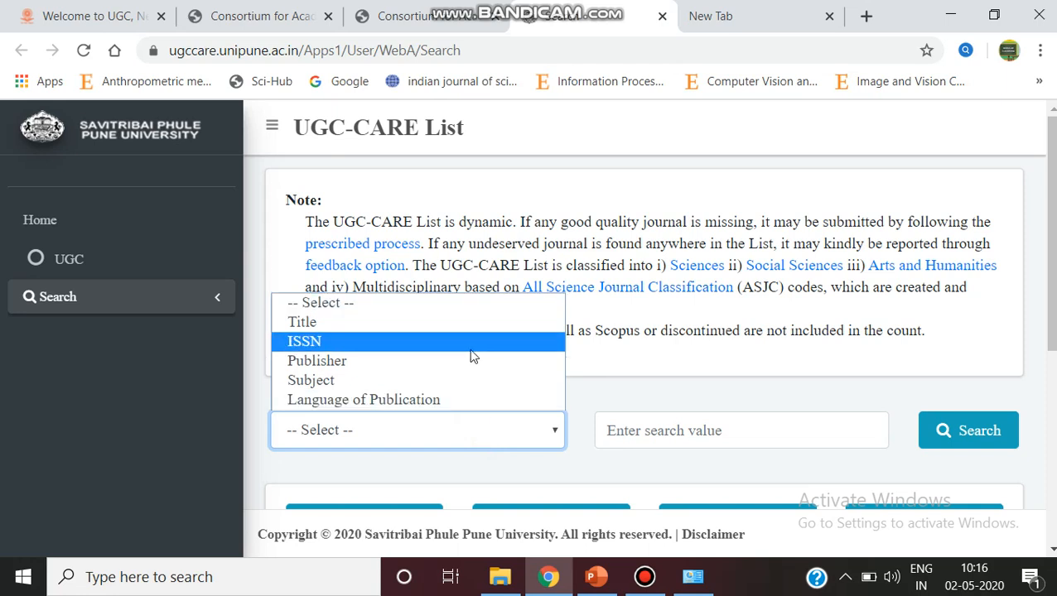
mouse_move(471, 341)
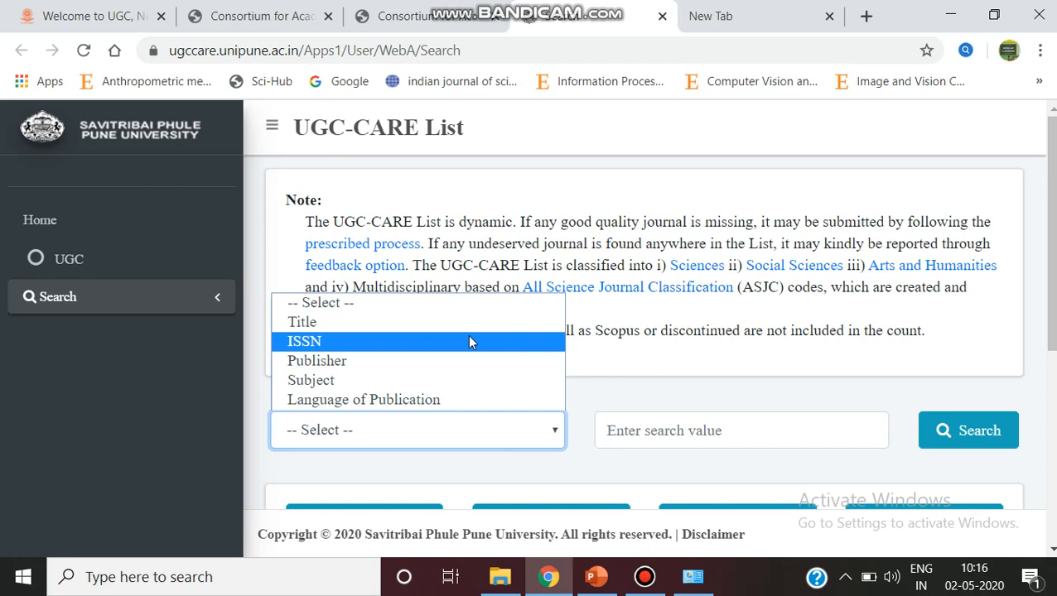
mouse_move(461, 366)
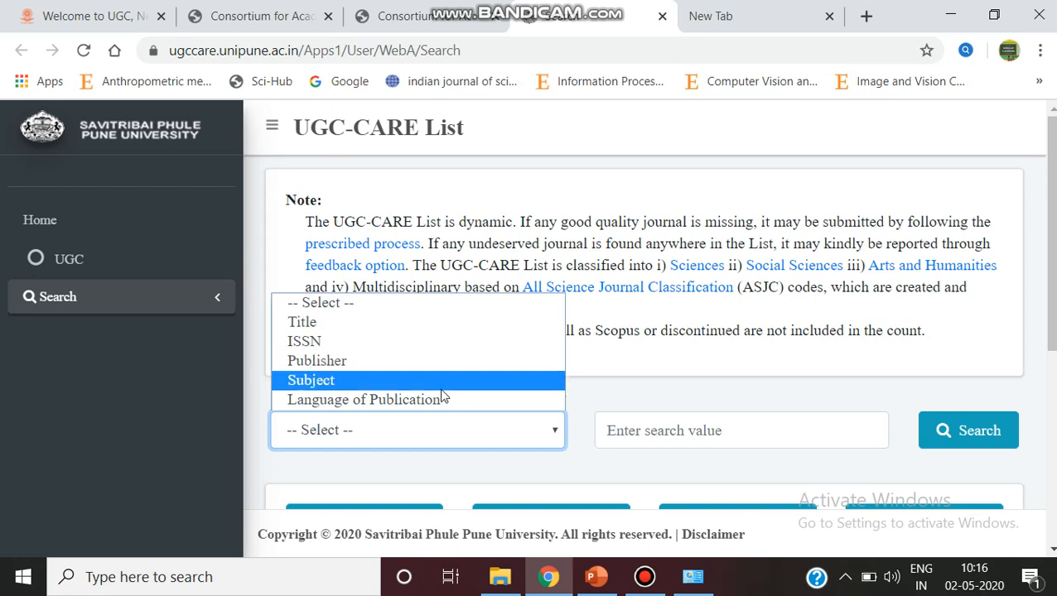
mouse_move(440, 399)
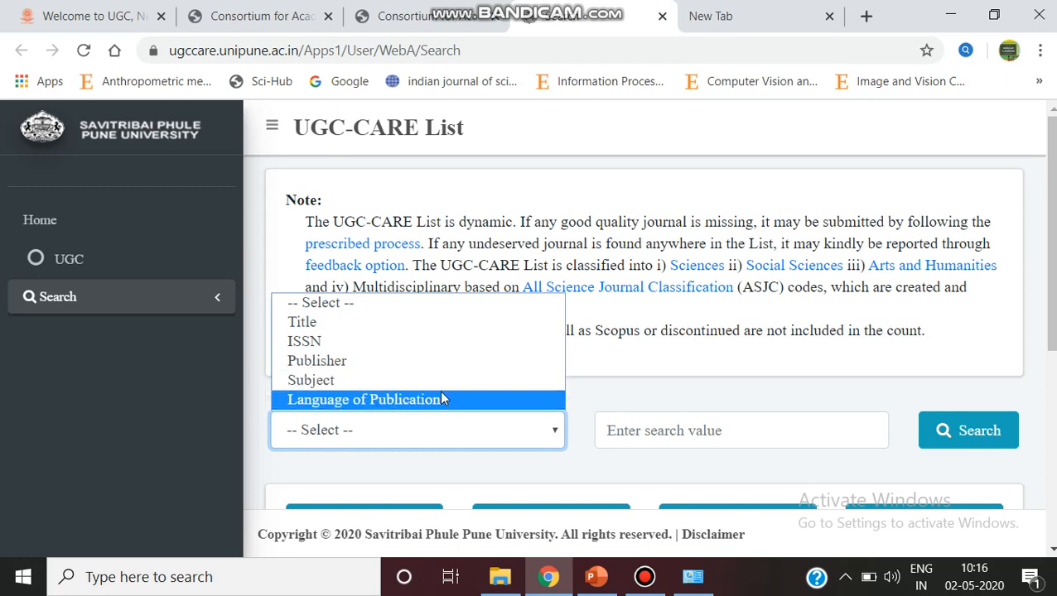
mouse_move(464, 424)
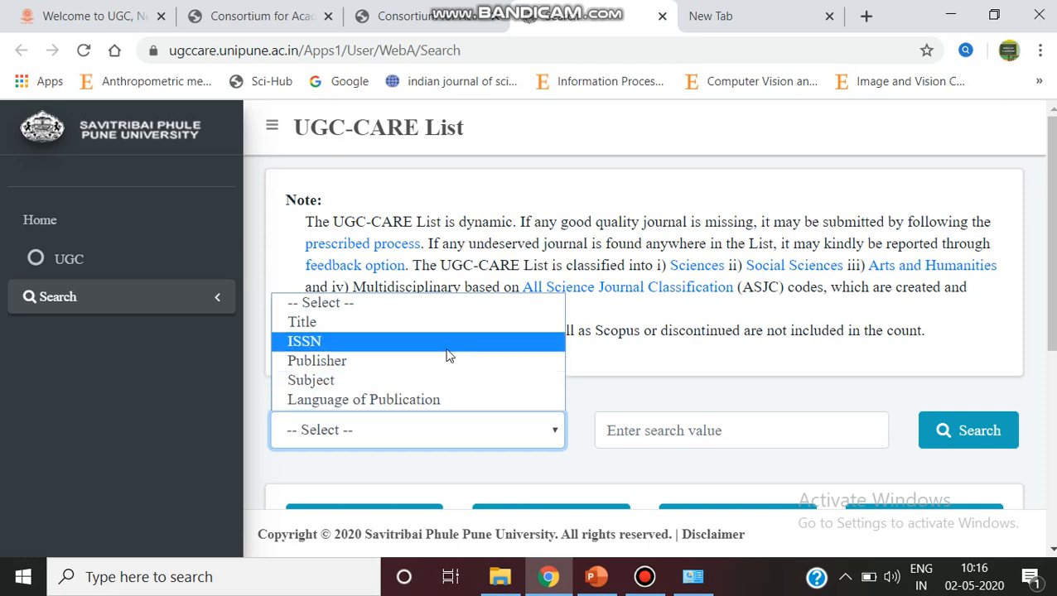
mouse_move(444, 322)
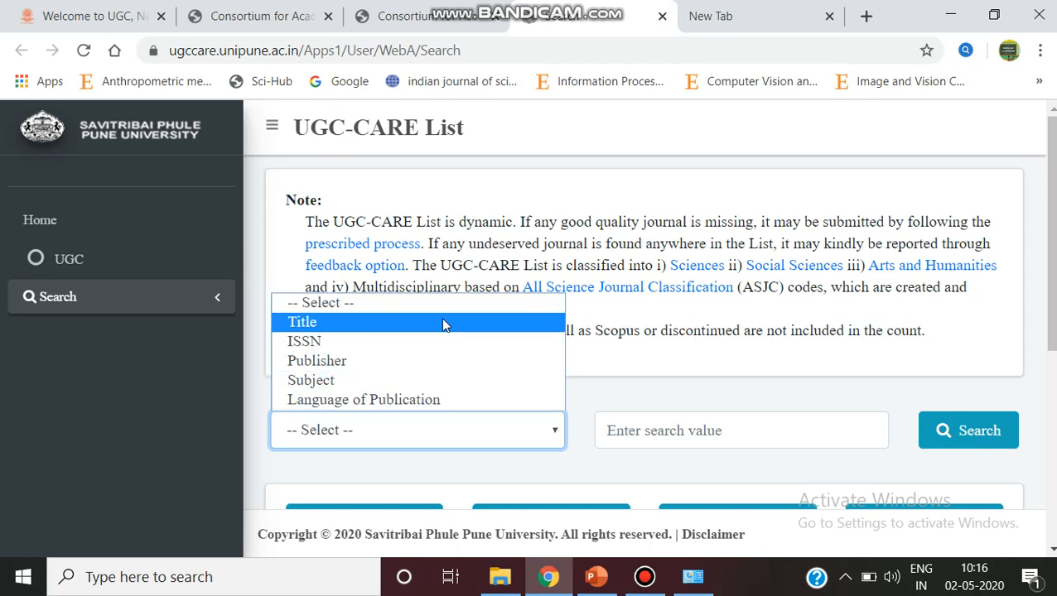
Search journal titles for 'image processing', view the single IGI Global result, then go back
click(742, 431)
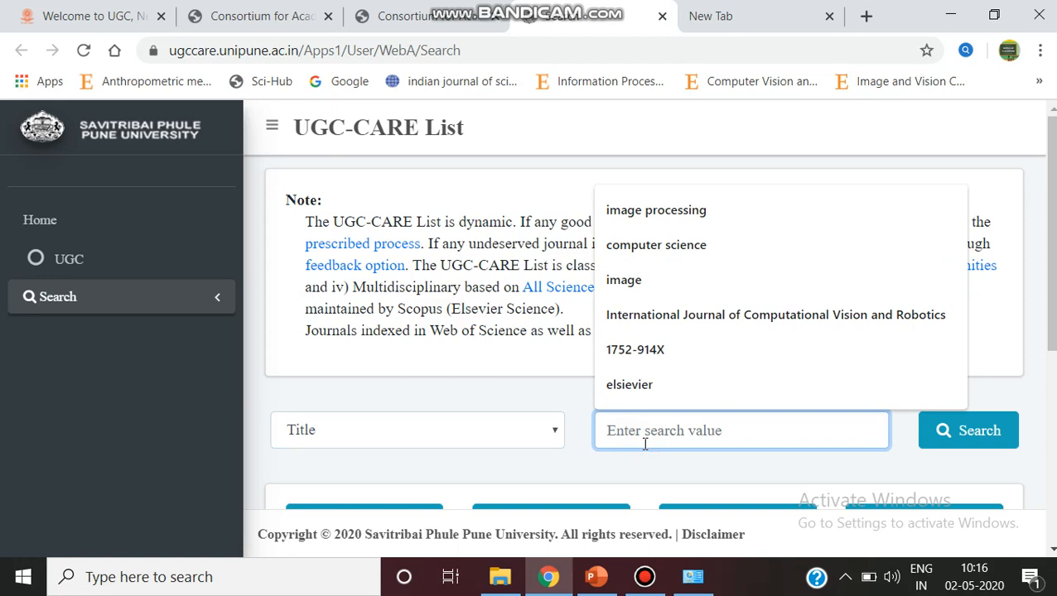
text(im)
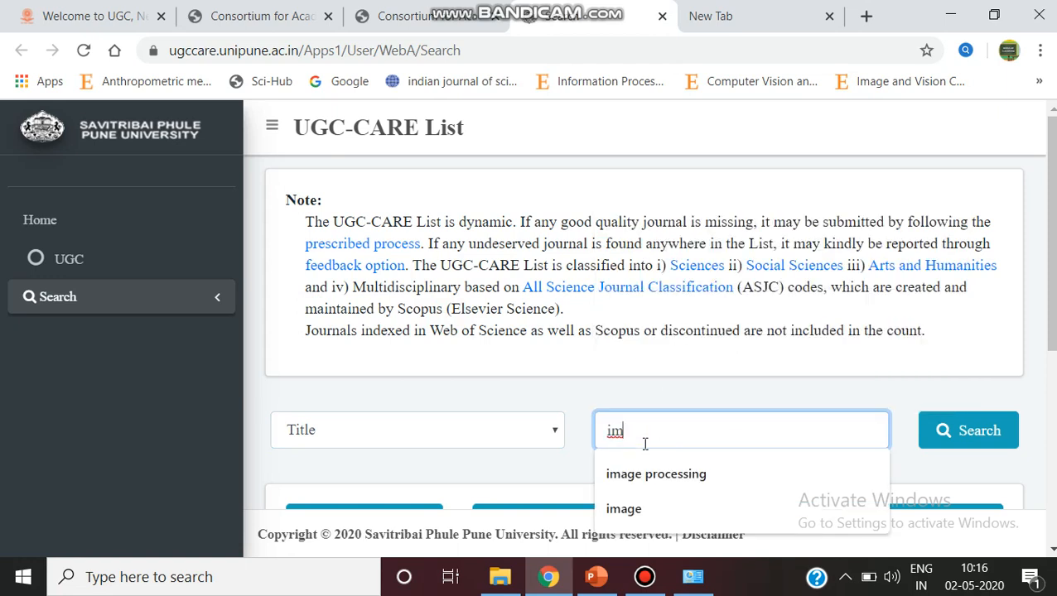
click(656, 474)
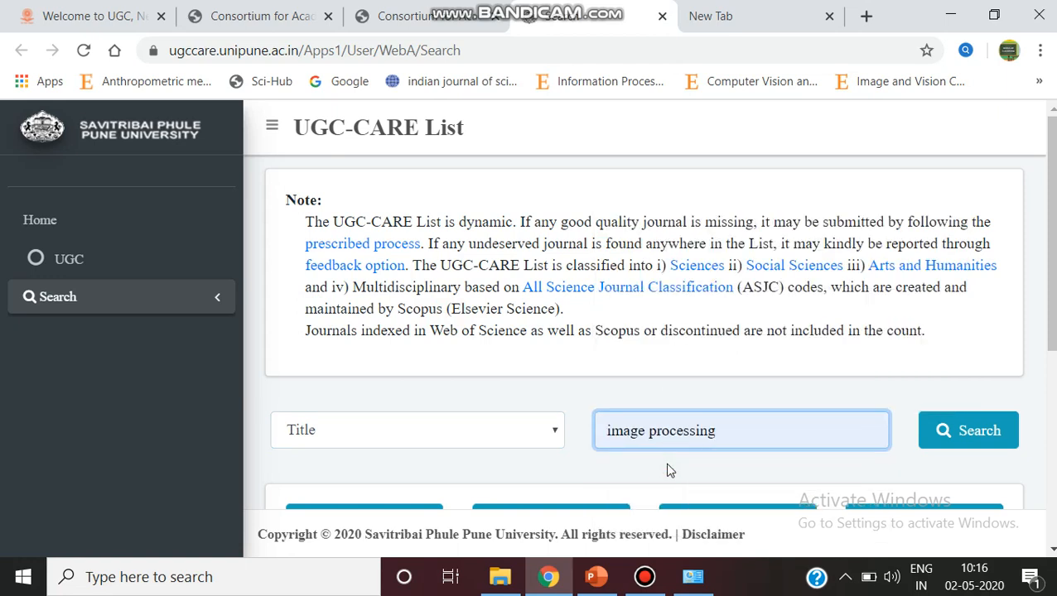
click(968, 430)
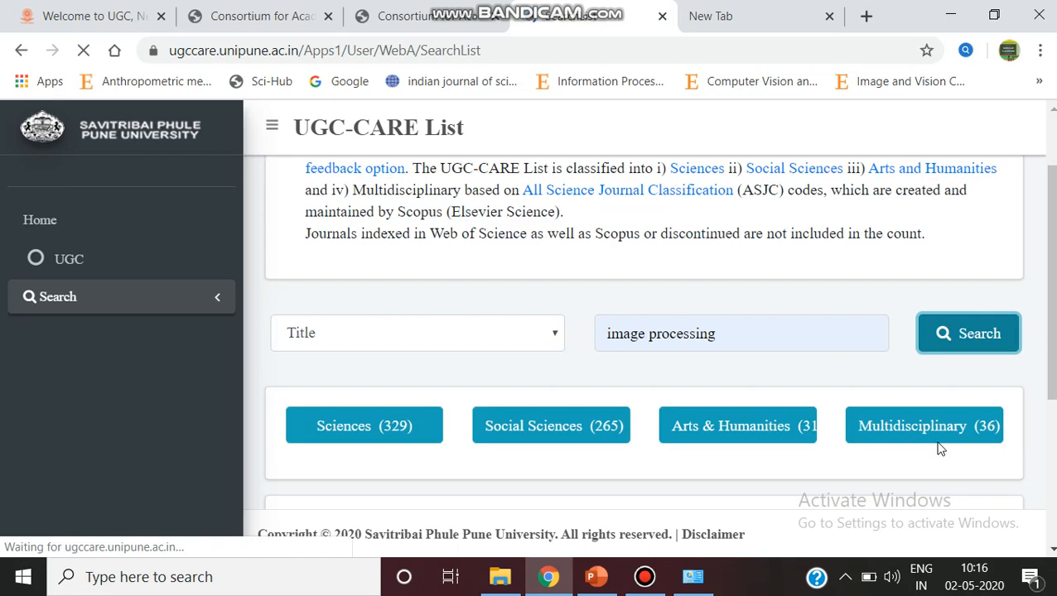
click(967, 333)
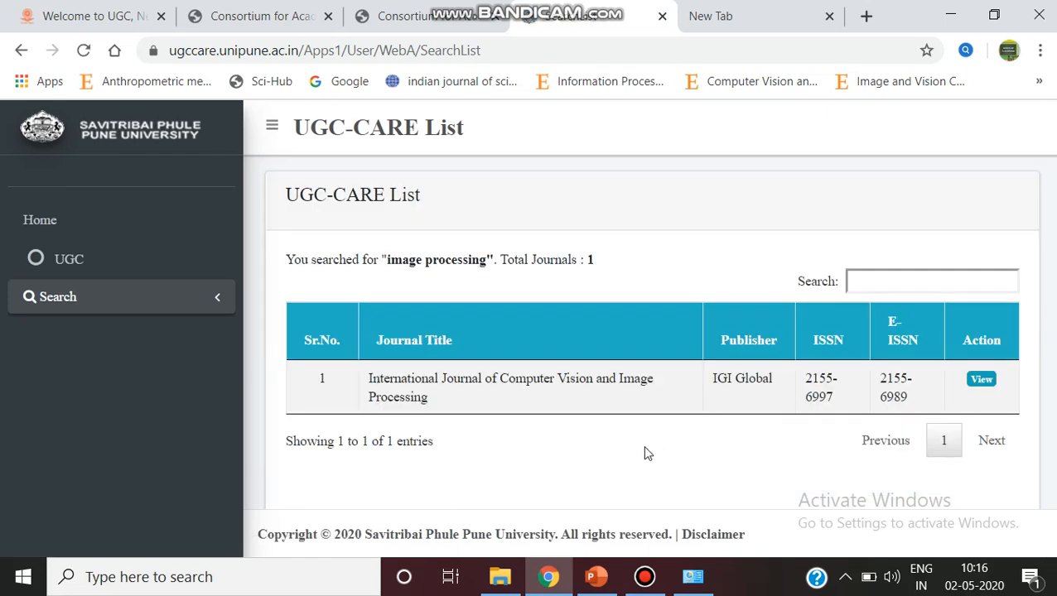
mouse_move(523, 394)
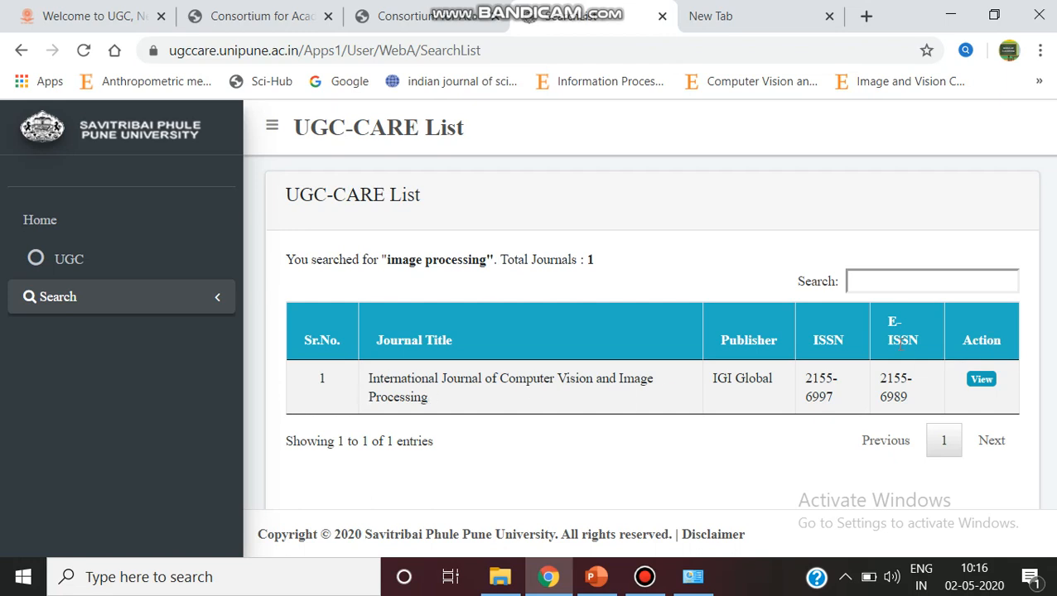
mouse_move(738, 395)
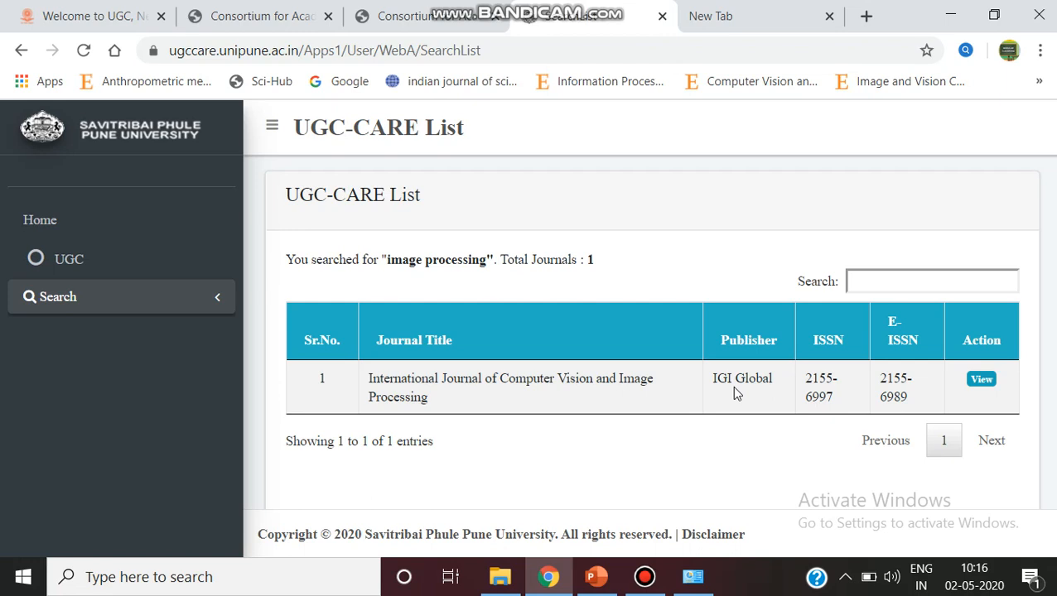
mouse_move(616, 342)
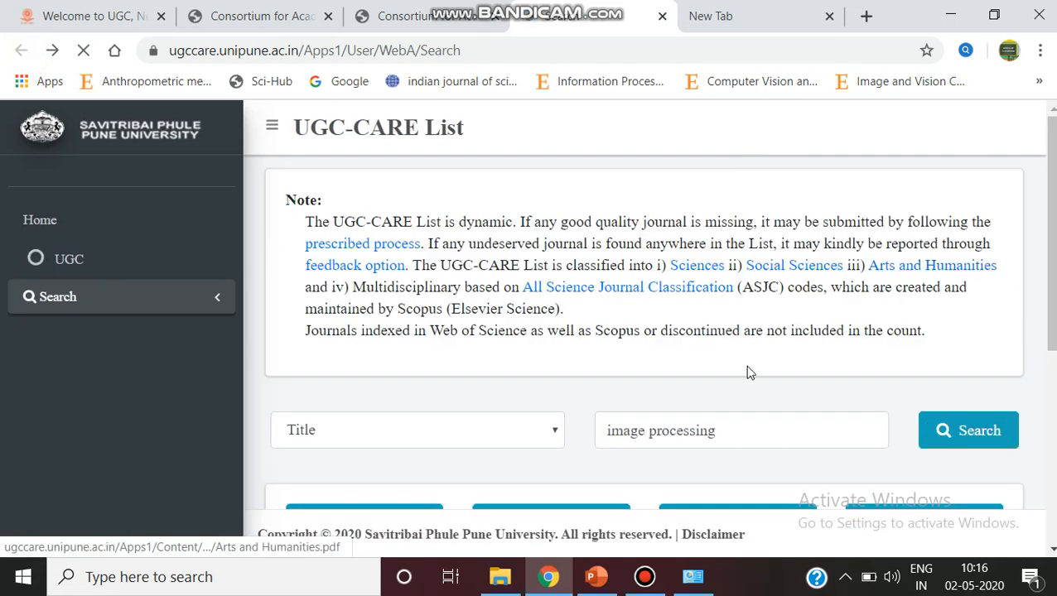
scroll(down, 3)
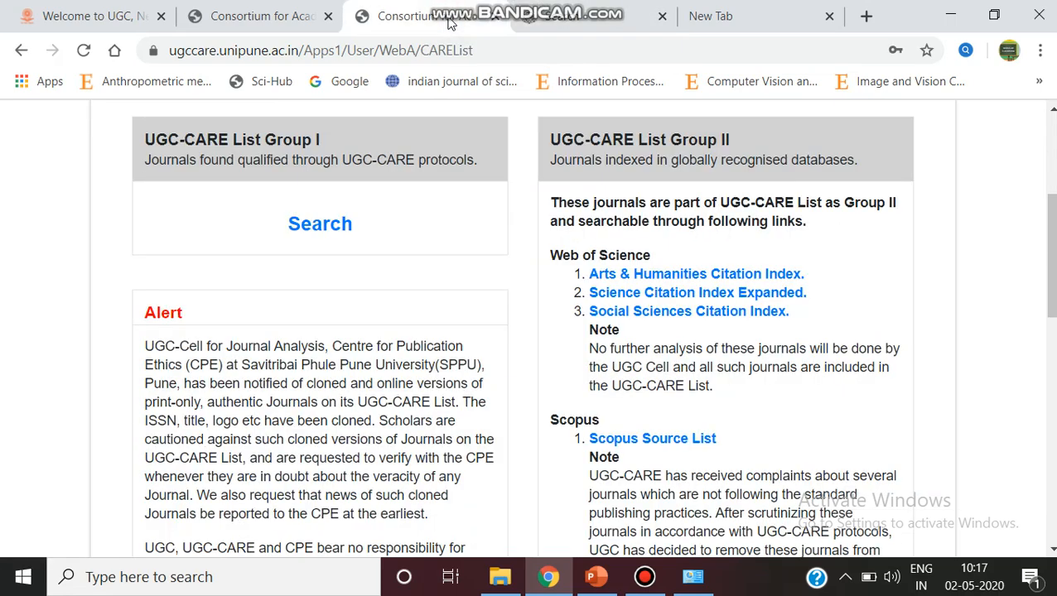
mouse_move(704, 134)
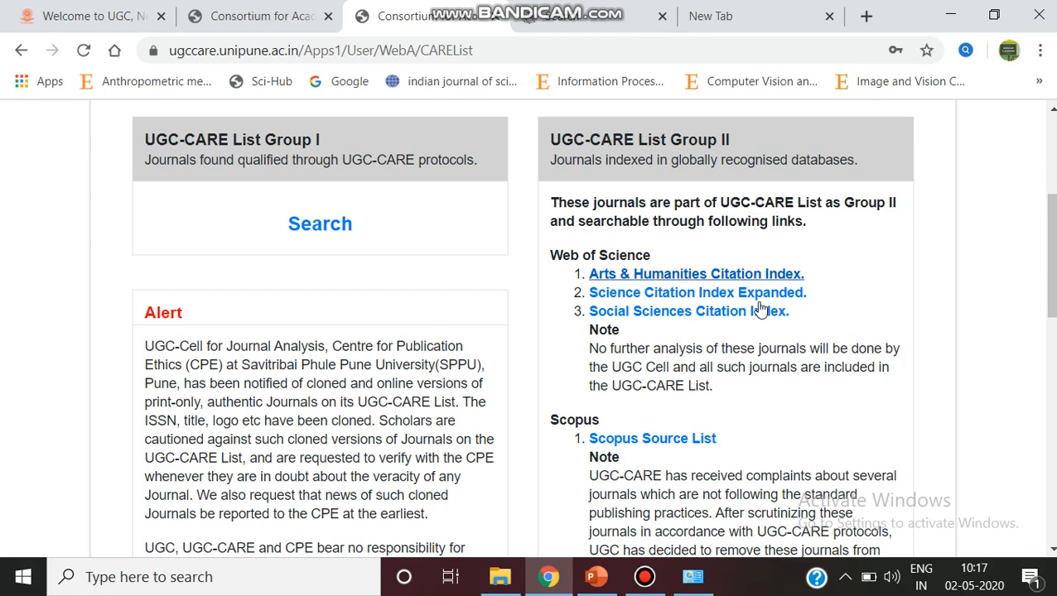
mouse_move(742, 215)
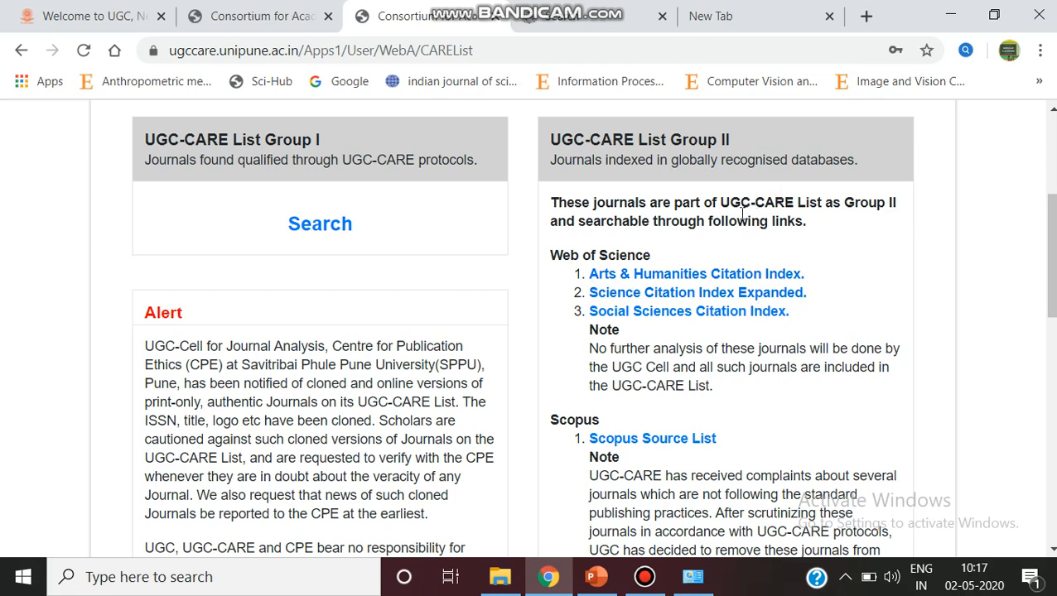
mouse_move(656, 263)
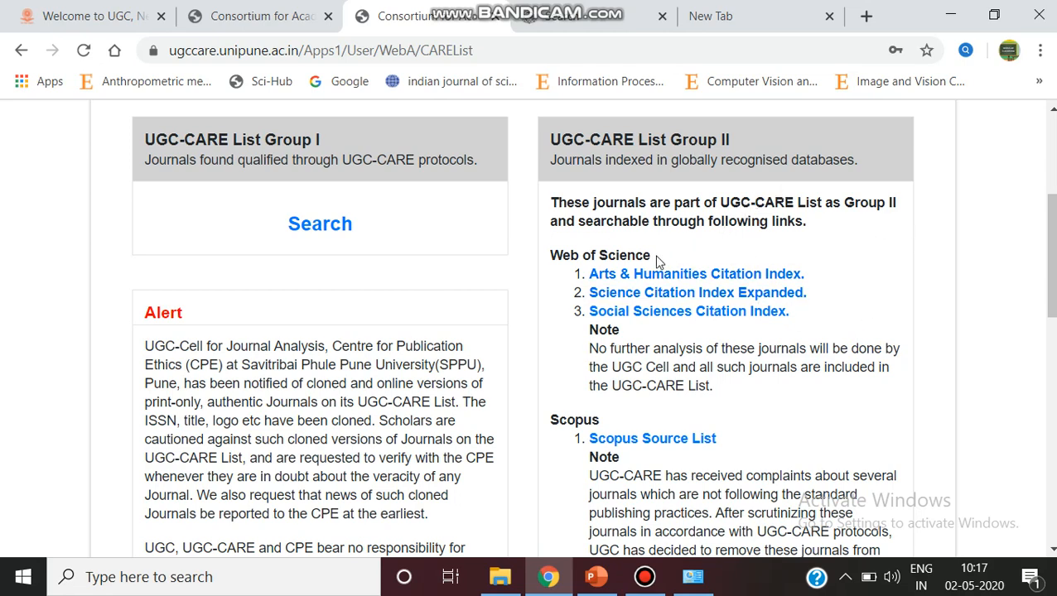
mouse_move(669, 297)
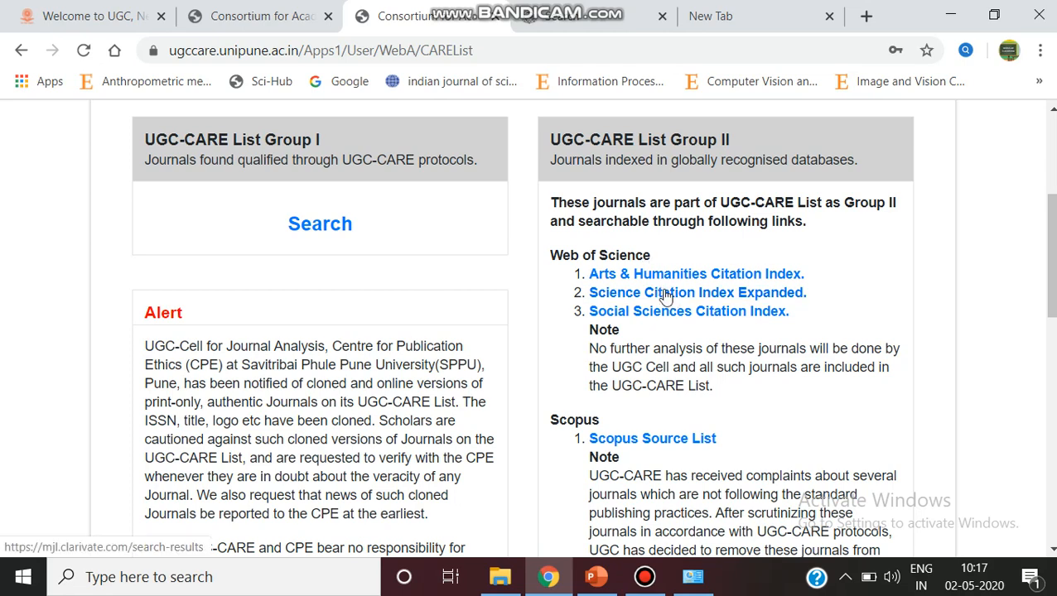
mouse_move(716, 274)
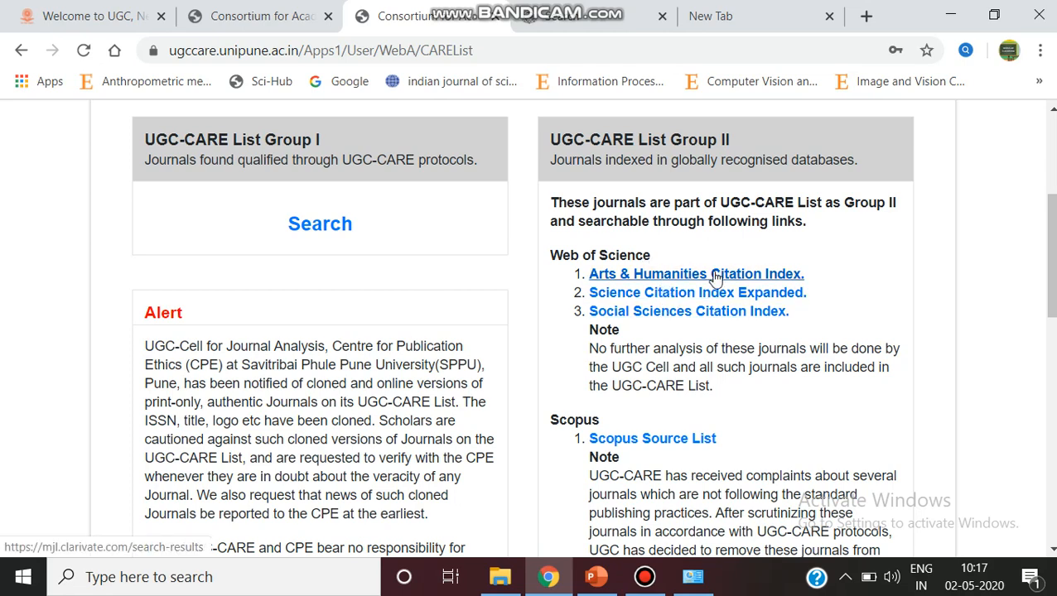
mouse_move(719, 298)
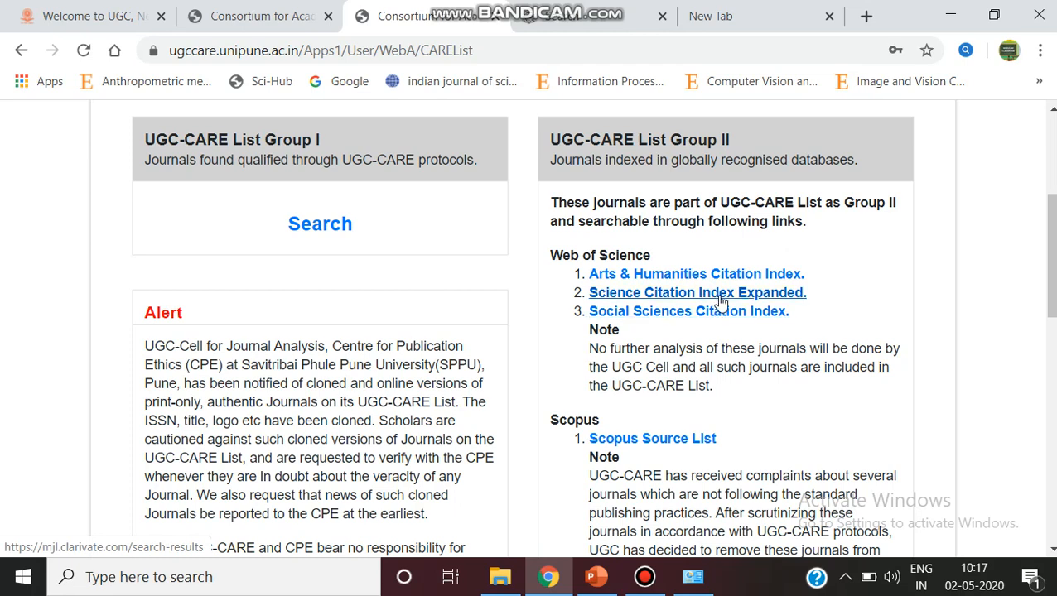
Open the Group II Science Citation Index Expanded link in a new tab
right_click(697, 292)
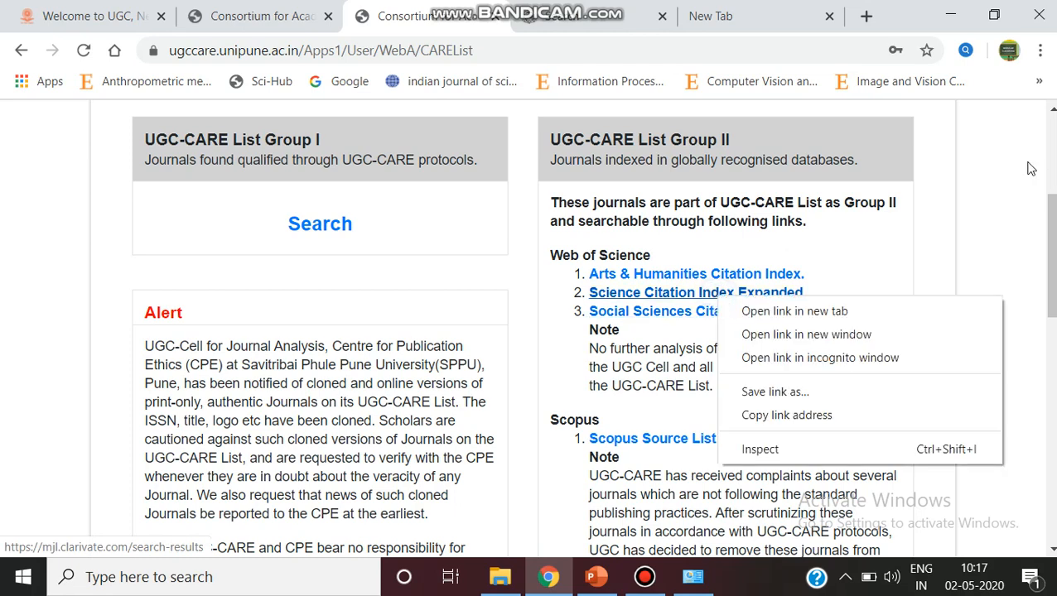
click(795, 311)
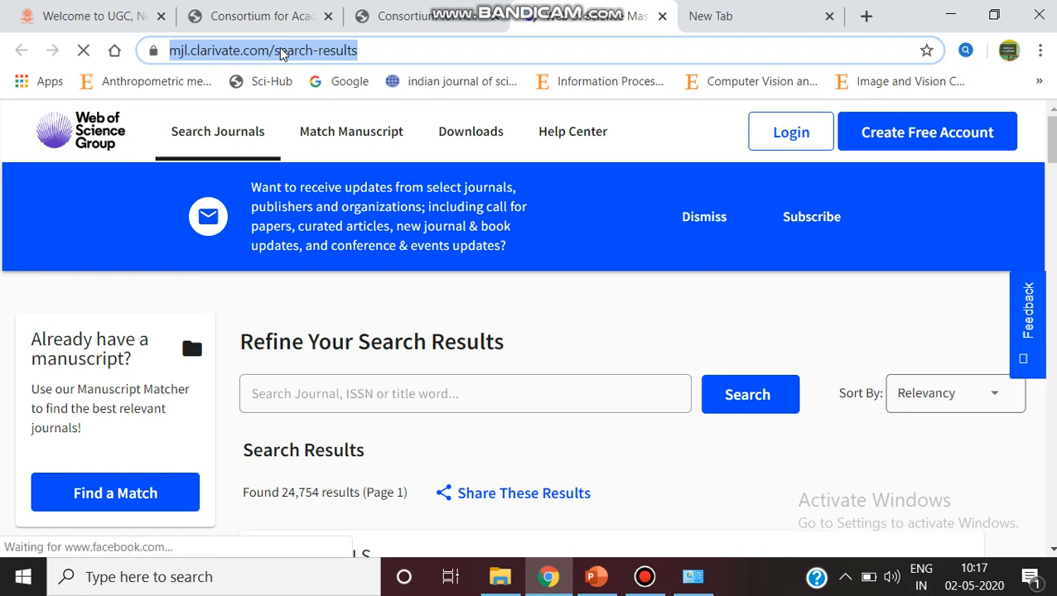
Browse the Web of Science Master Journal List results of 24,754 journals
click(466, 394)
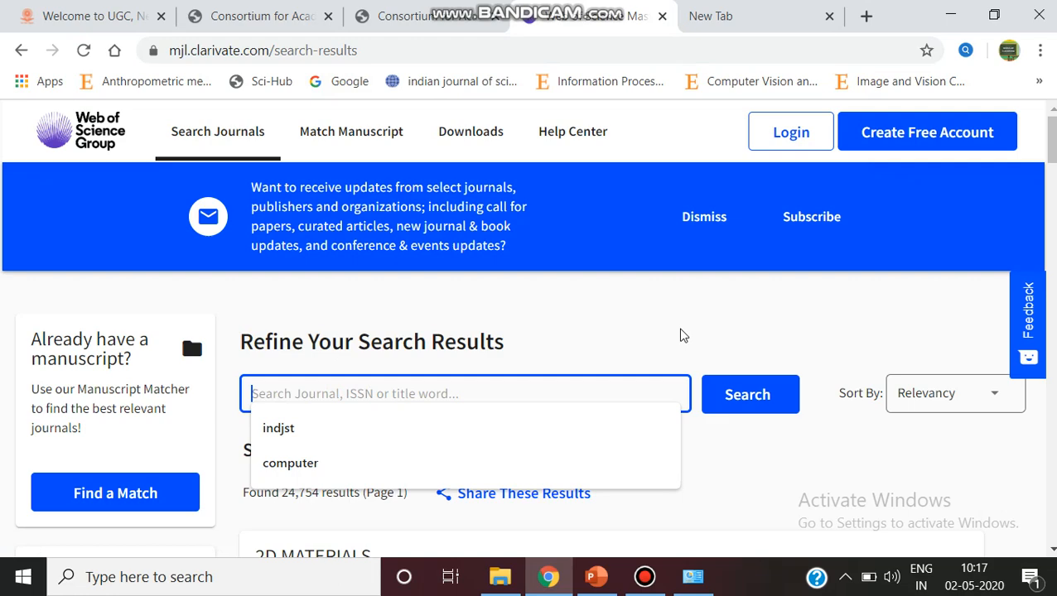
scroll(down, 3)
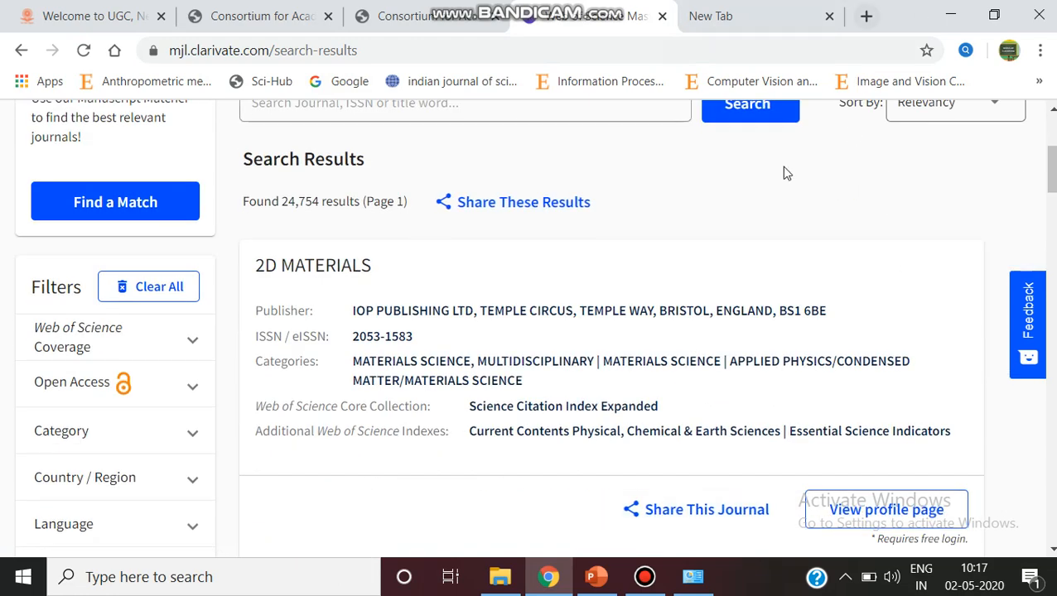
mouse_move(474, 268)
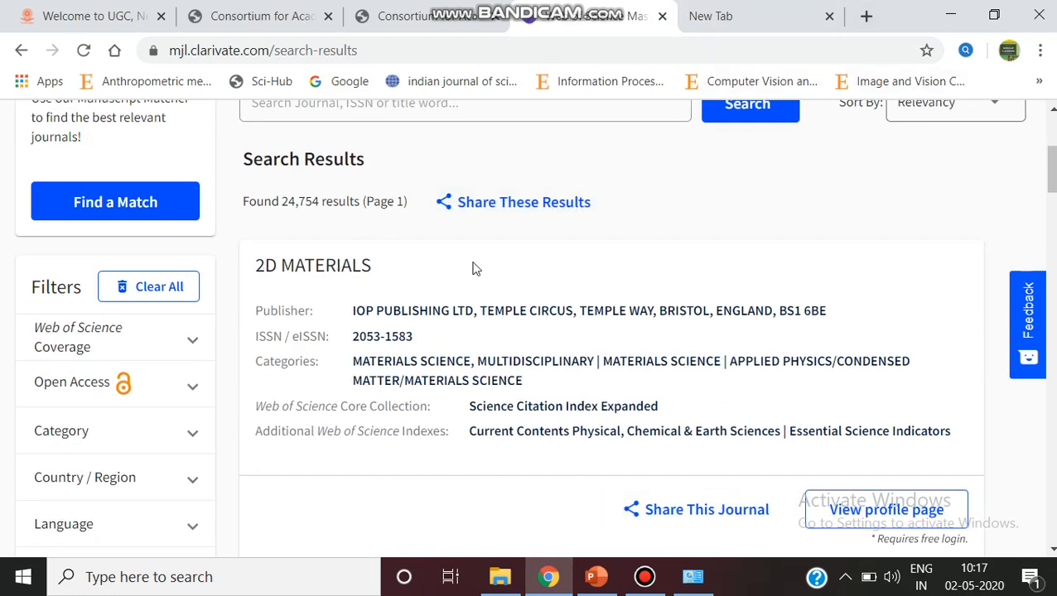
mouse_move(537, 378)
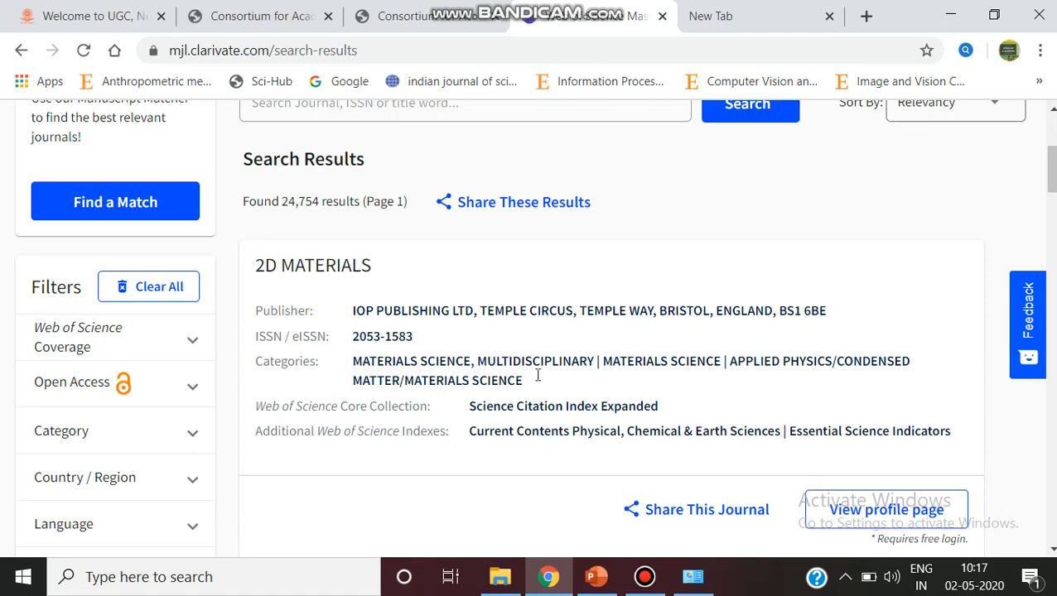
mouse_move(898, 335)
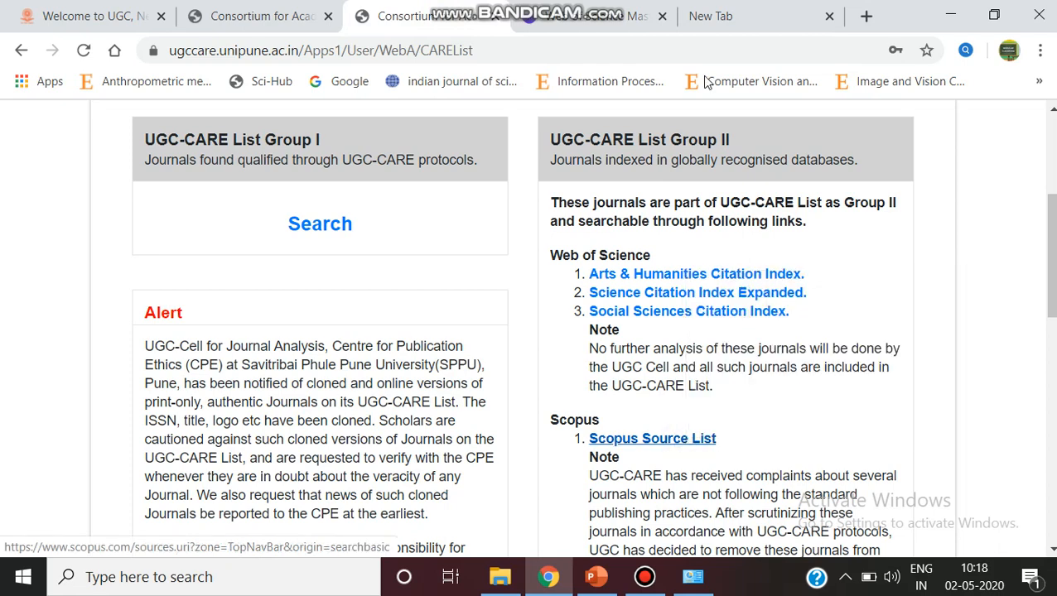
Follow the Group II Scopus Source List link and switch to the new Scopus tab
click(653, 437)
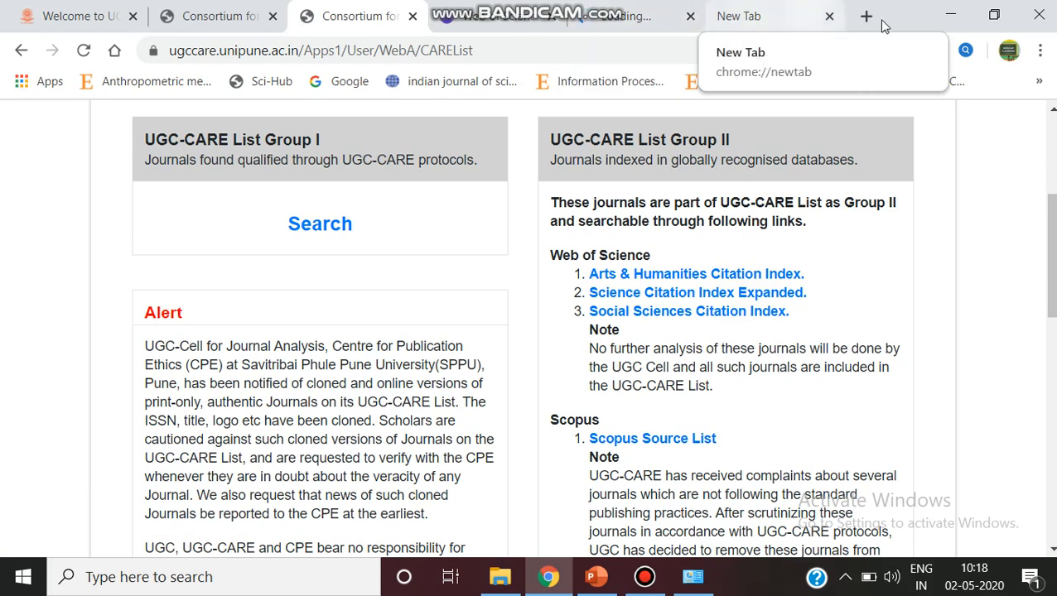
click(653, 437)
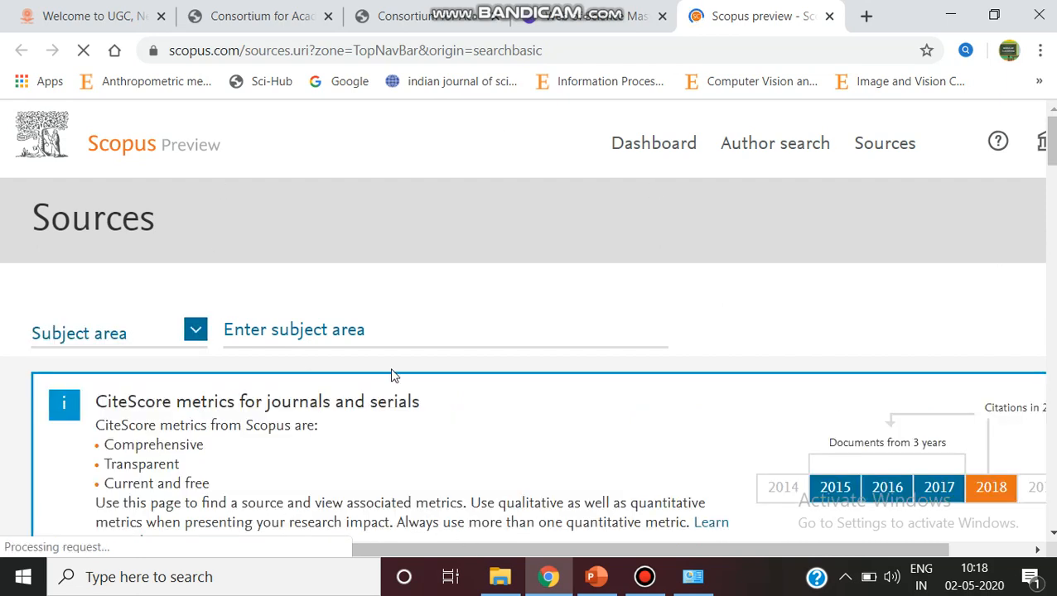
mouse_move(430, 345)
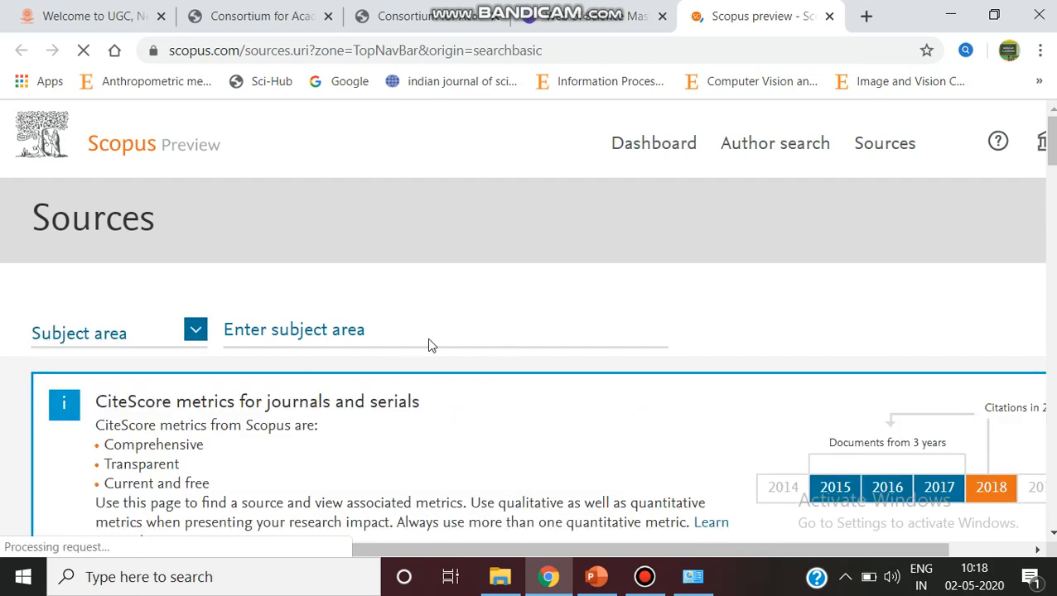
Set the Scopus source search to Publisher and enter 'Elsevier' as the publisher name
click(195, 331)
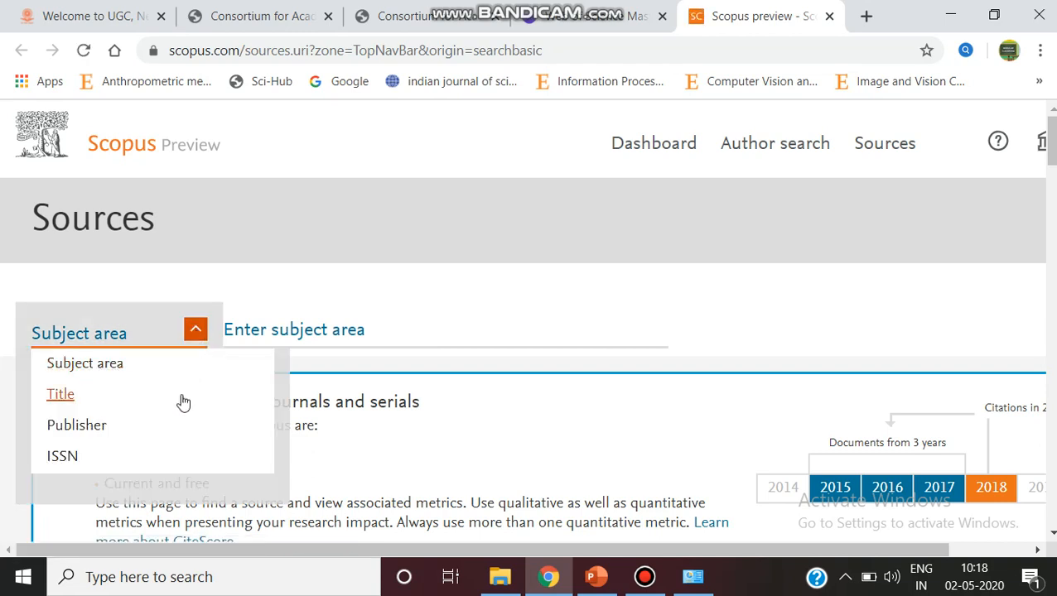
click(59, 394)
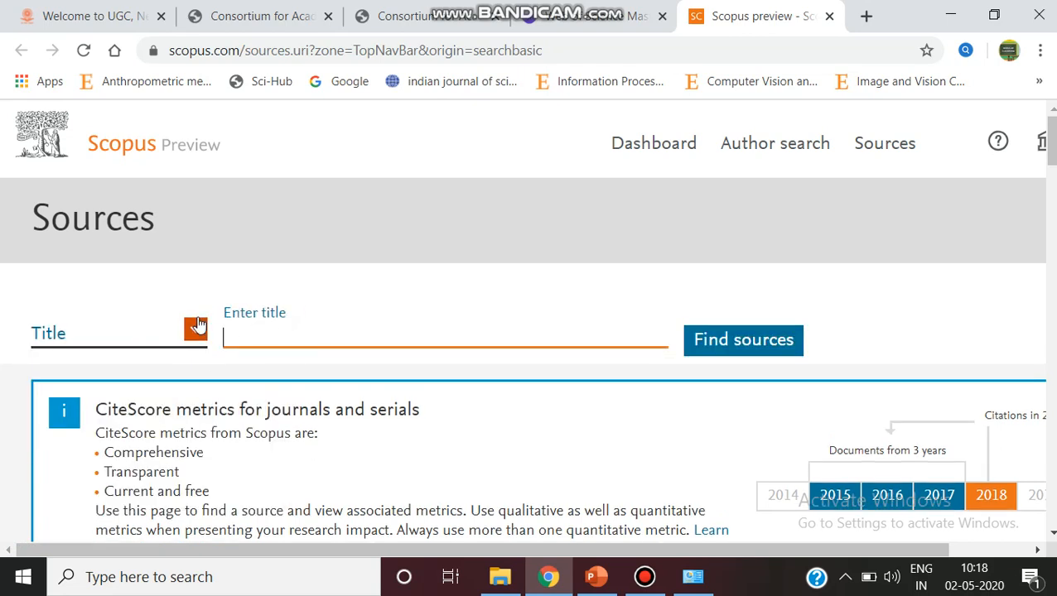
click(195, 328)
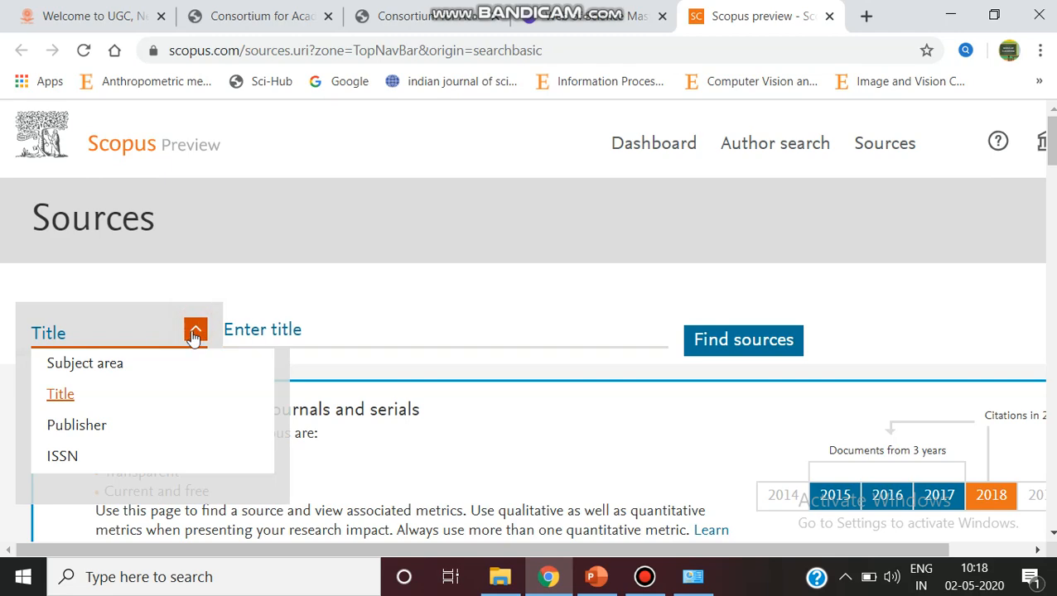
scroll(down, 3)
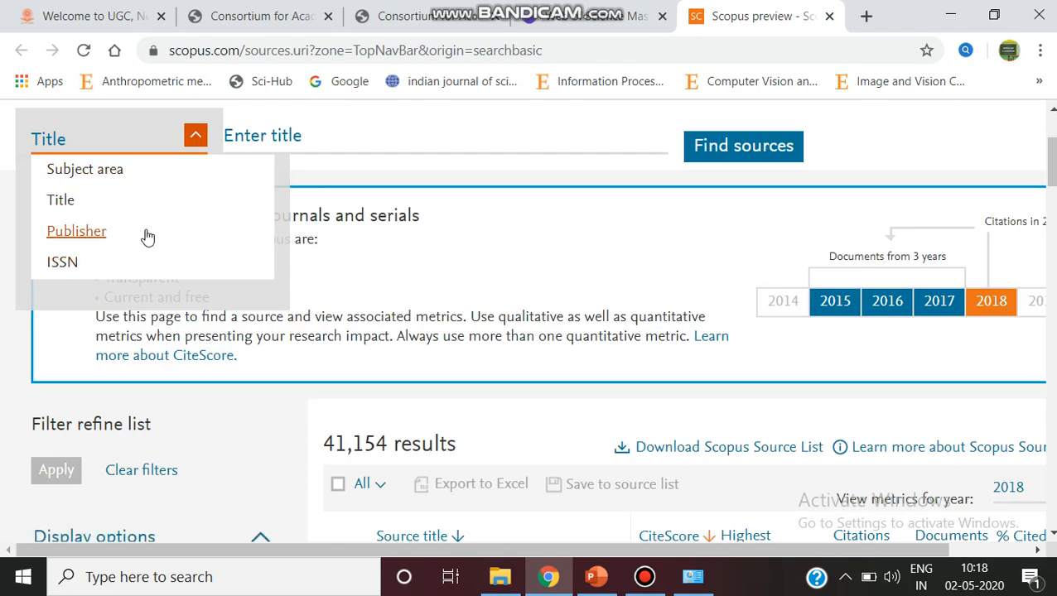
click(76, 230)
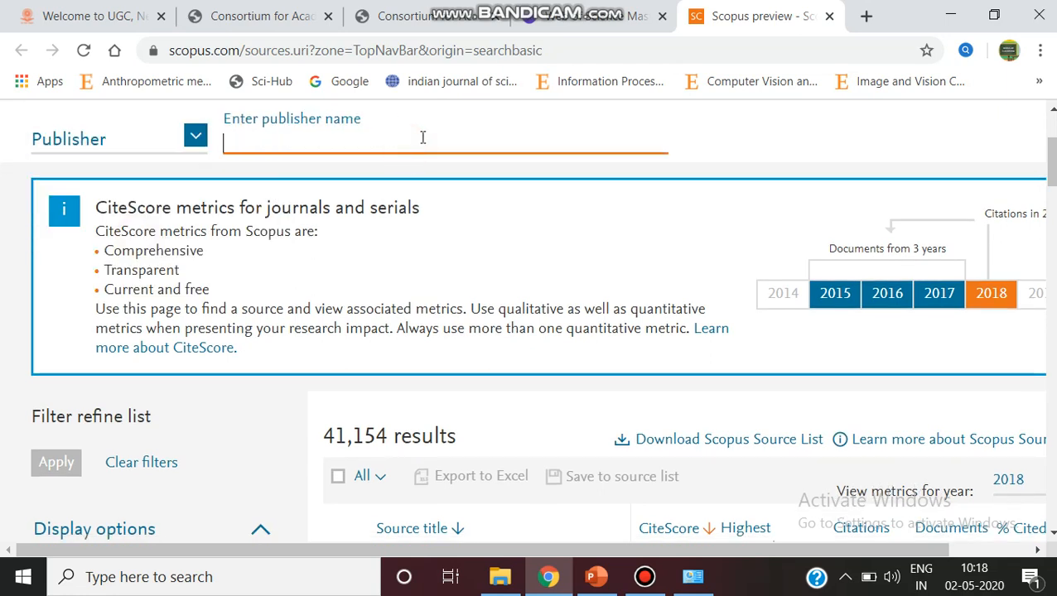
text(Elsi)
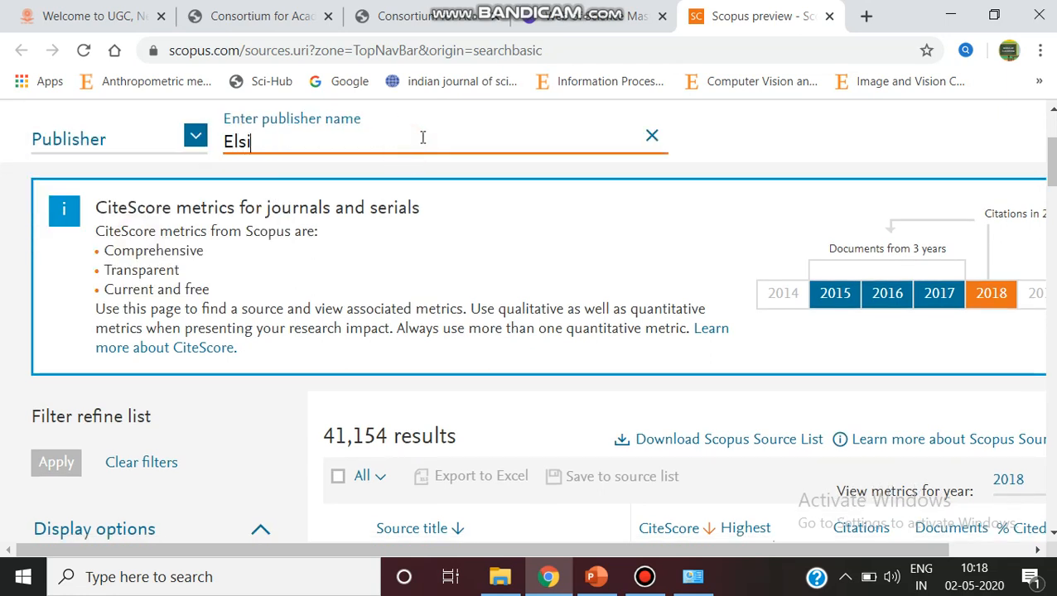
text(evier)
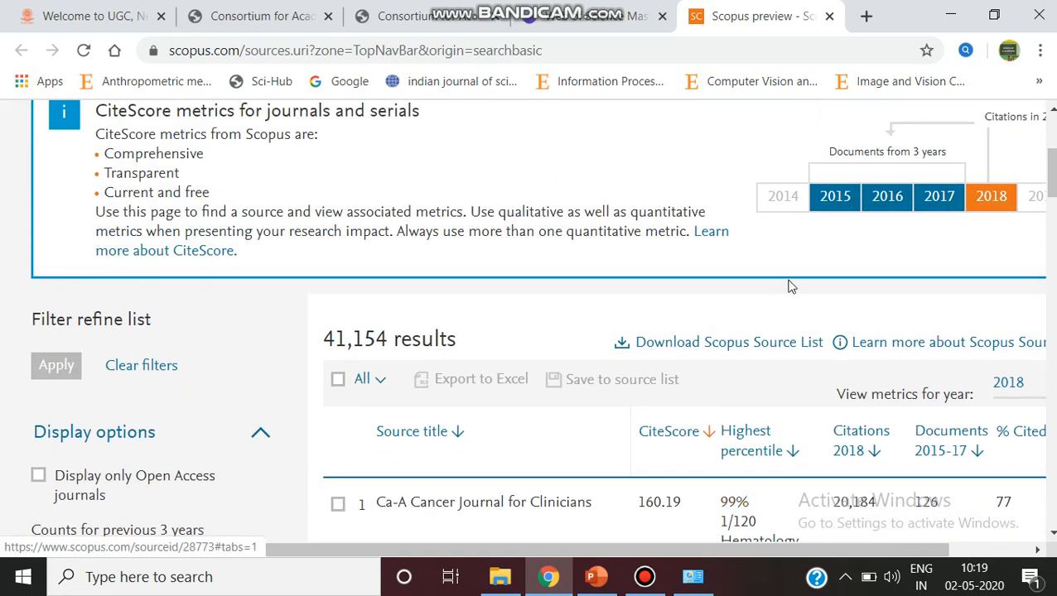
scroll(down, 3)
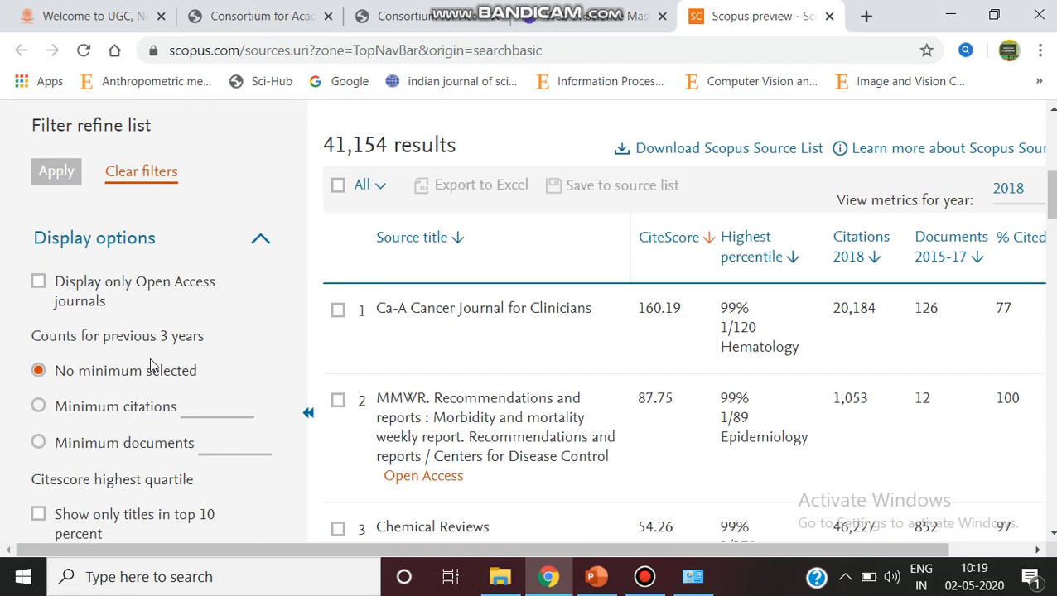
click(260, 238)
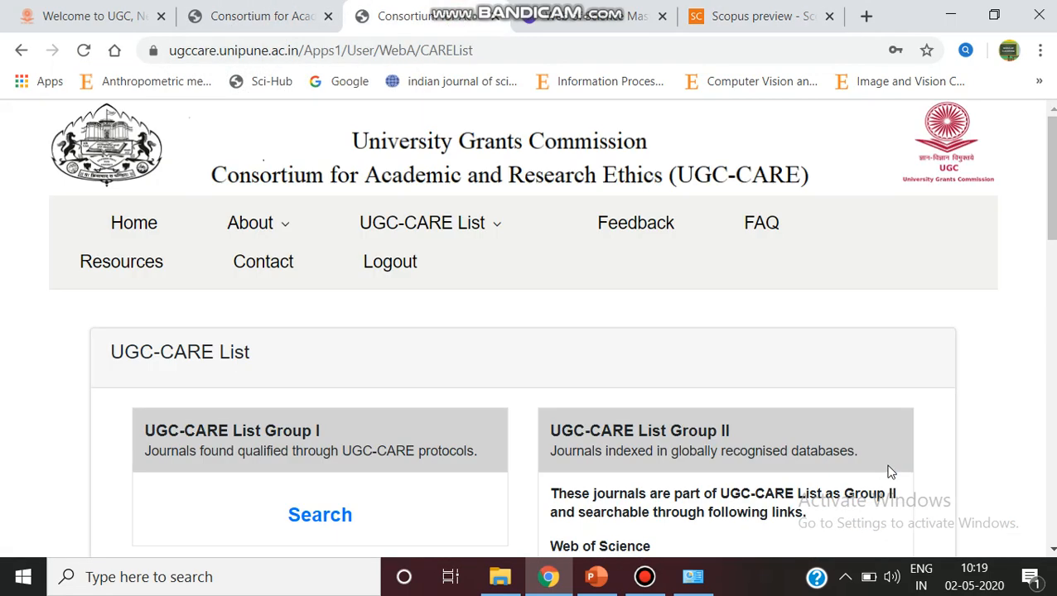
mouse_move(775, 470)
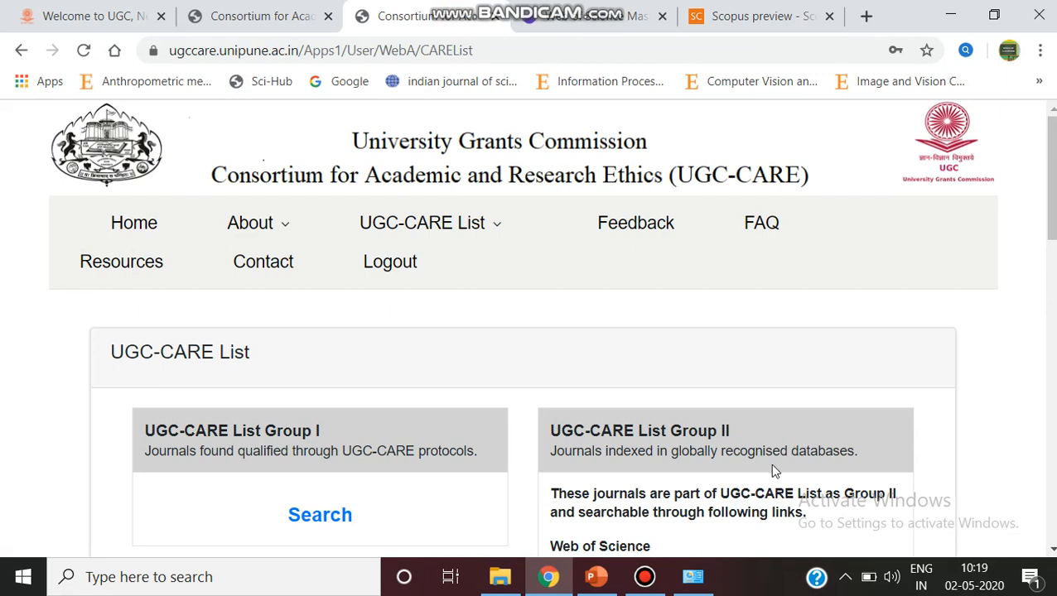
mouse_move(3, 482)
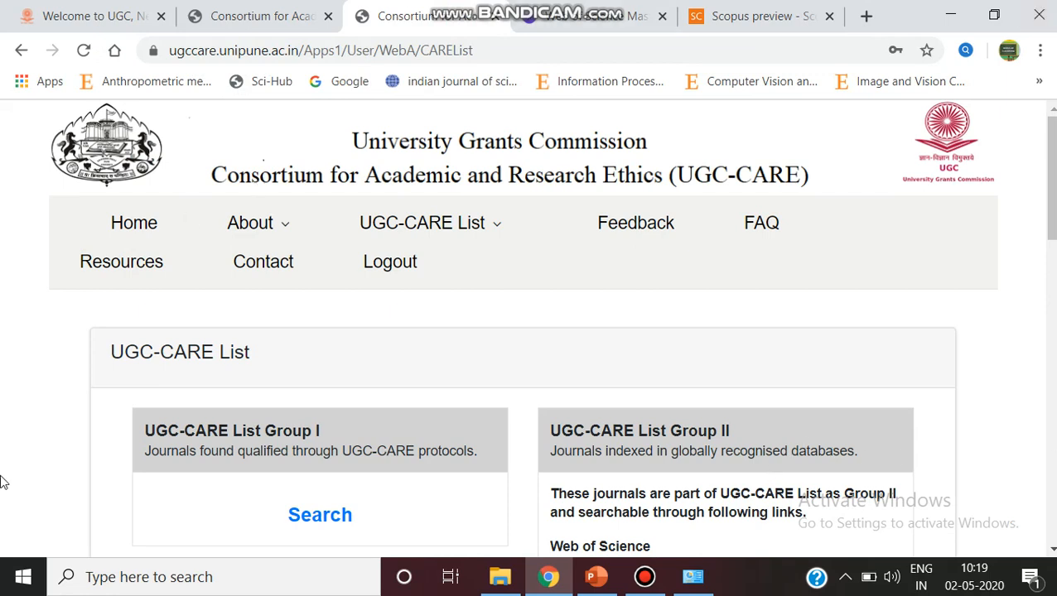
mouse_move(123, 507)
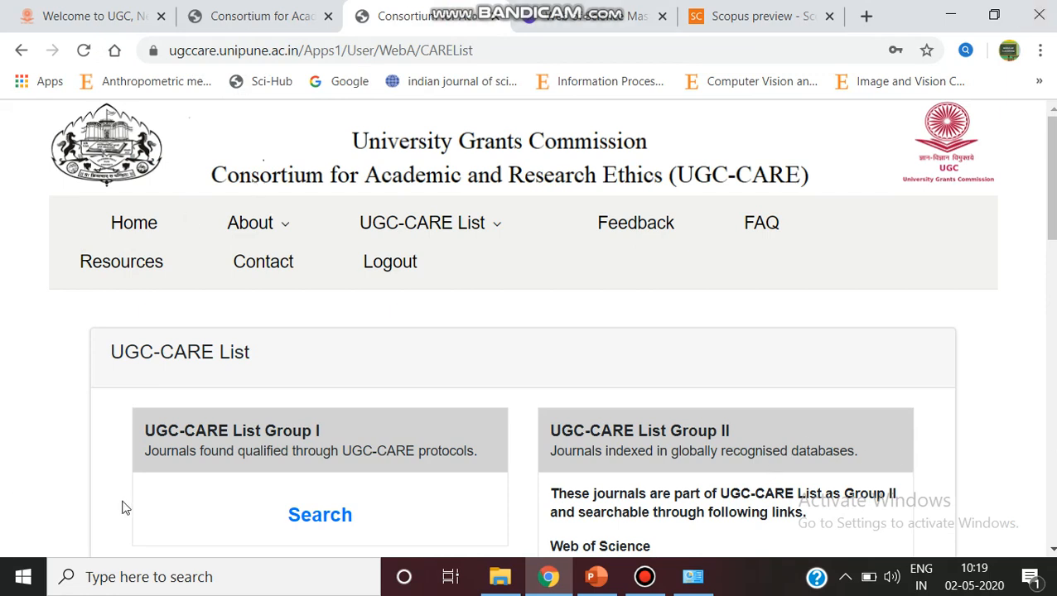